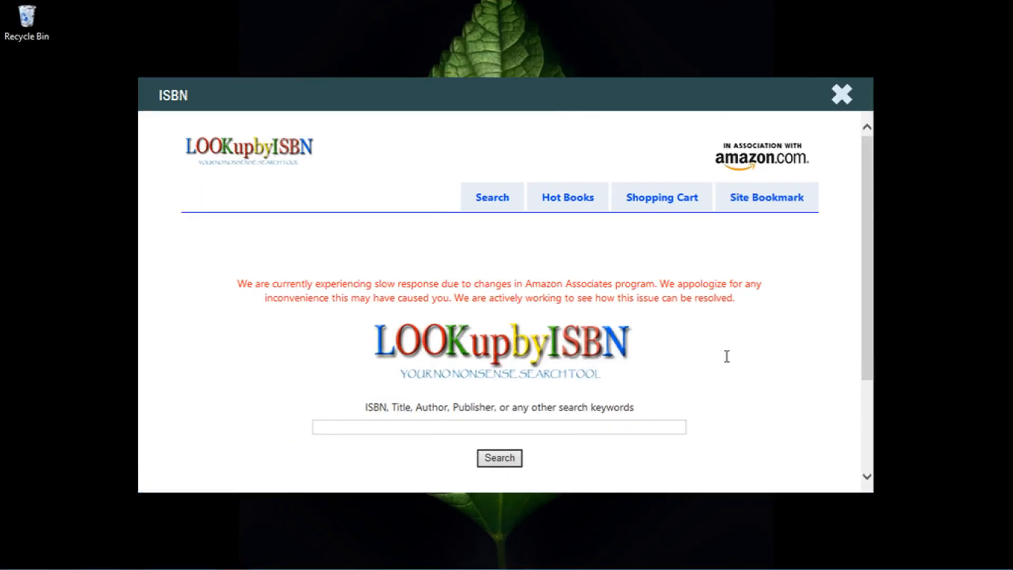
{"action": "left_click", "coordinate": [498, 427]}
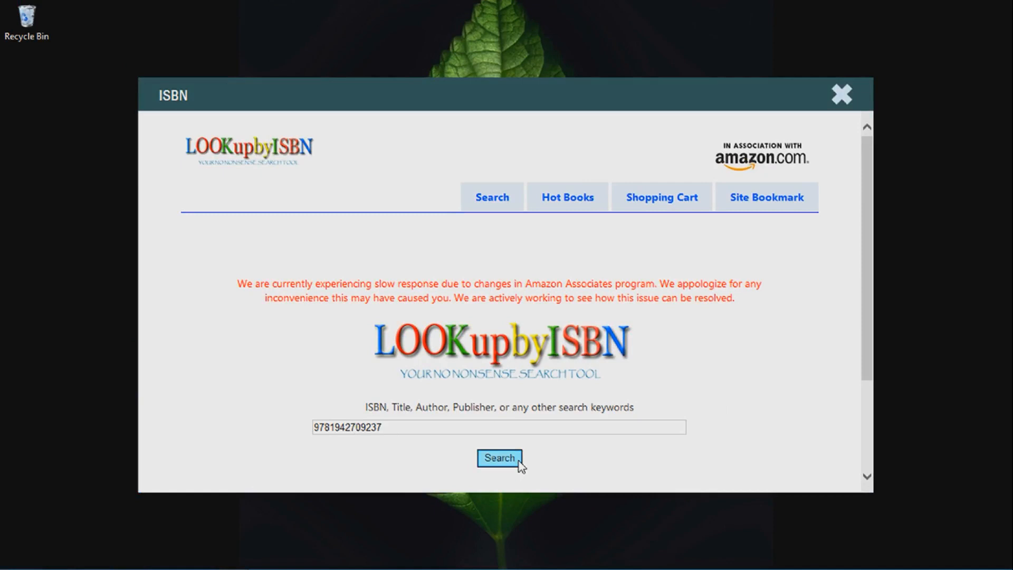
{"action": "left_click", "coordinate": [498, 458]}
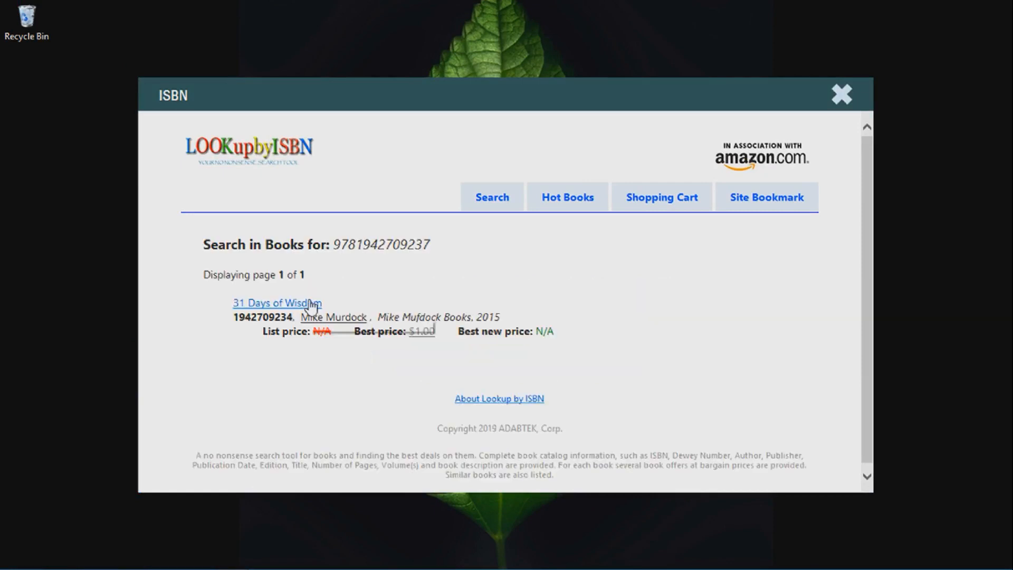
{"action": "mouse_move", "coordinate": [360, 331]}
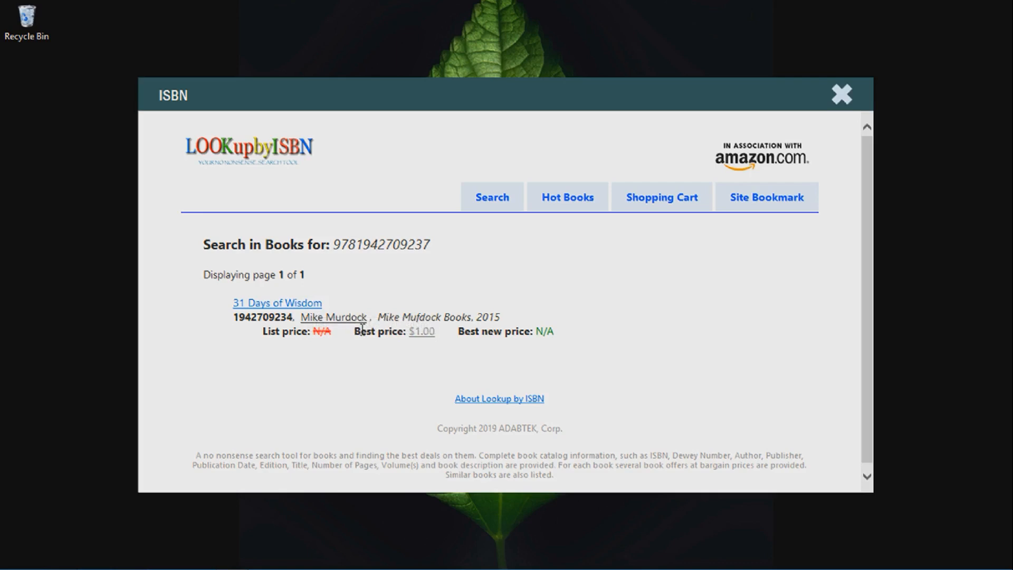
{"action": "mouse_move", "coordinate": [500, 350]}
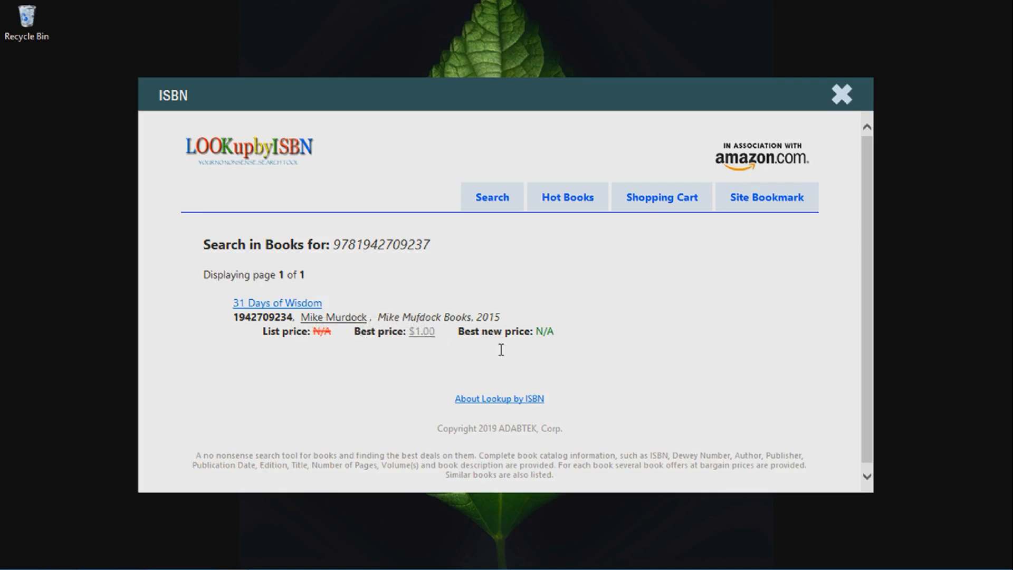
{"action": "left_click", "coordinate": [841, 95]}
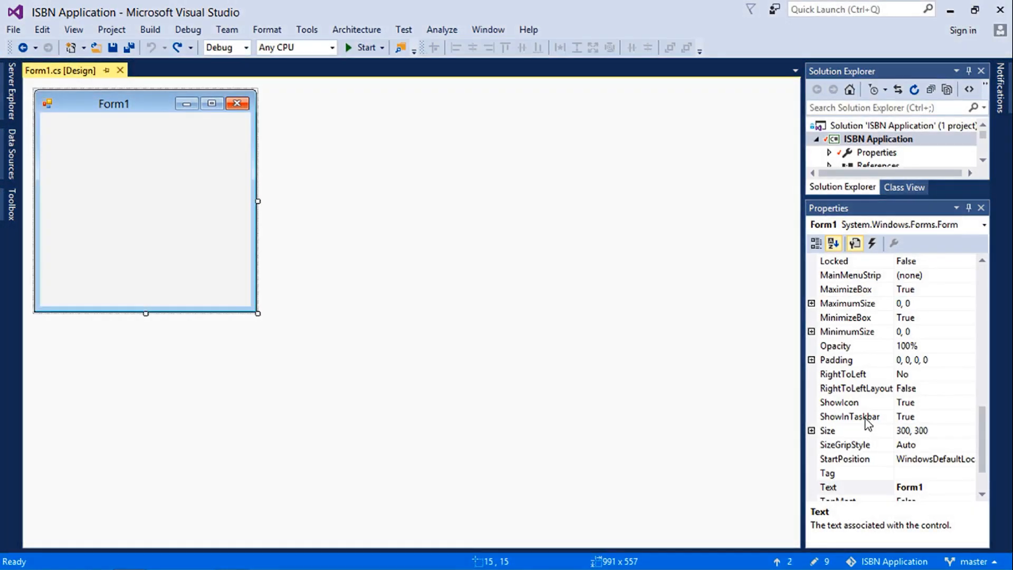
{"action": "mouse_move", "coordinate": [264, 334]}
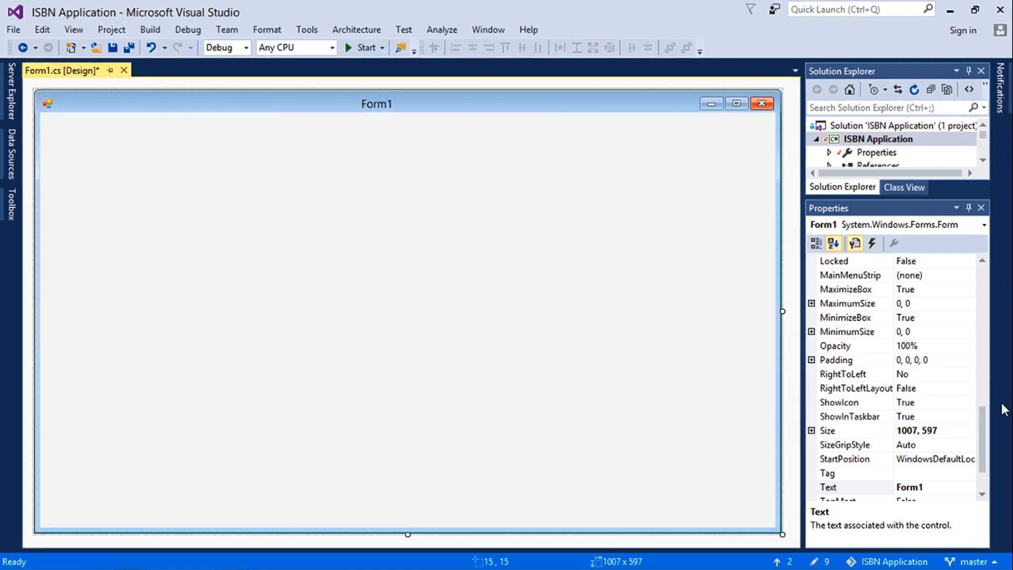
Rename the form to ISBN and set its FormBorderStyle to None.
{"action": "scroll", "scroll_direction": "up", "scroll_amount": 3}
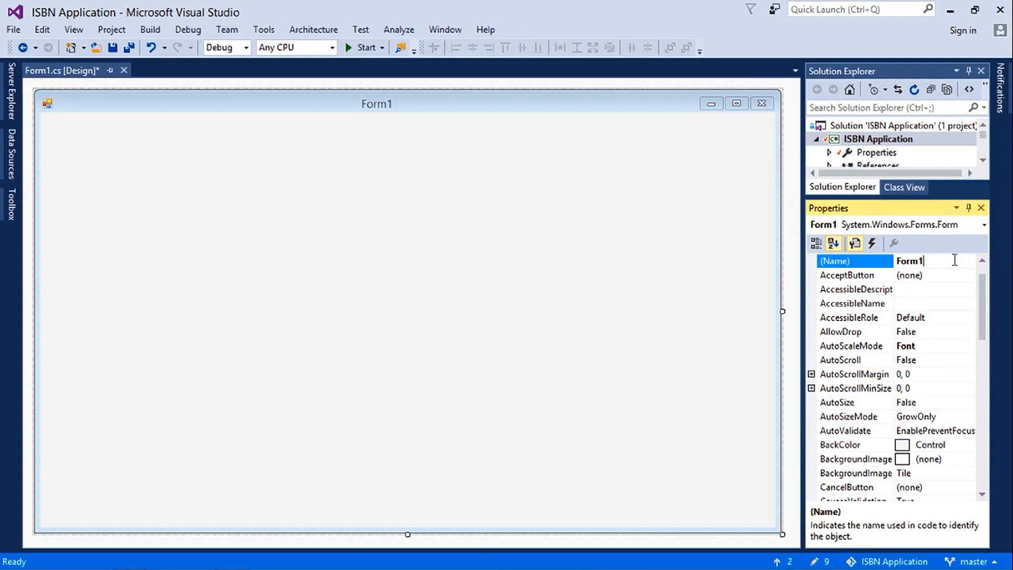
{"action": "triple_click", "coordinate": [911, 260]}
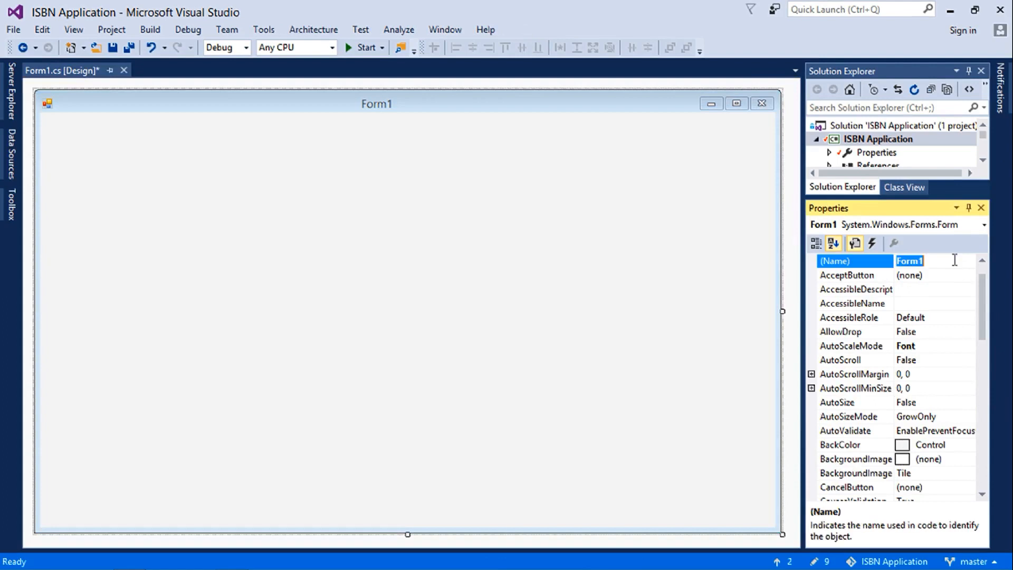
{"action": "type", "text": "ISBN"}
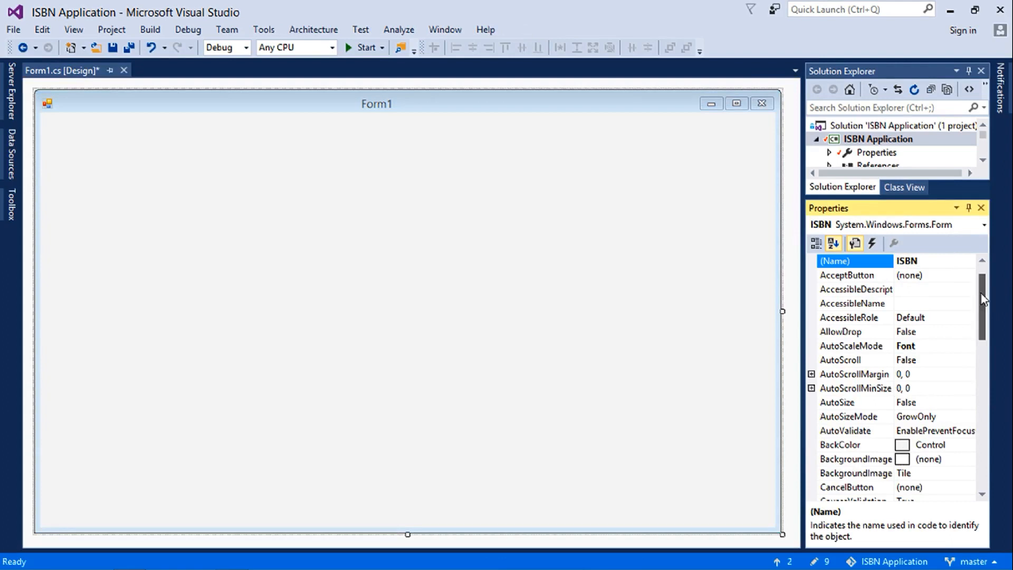
{"action": "scroll", "scroll_direction": "down", "scroll_amount": 3}
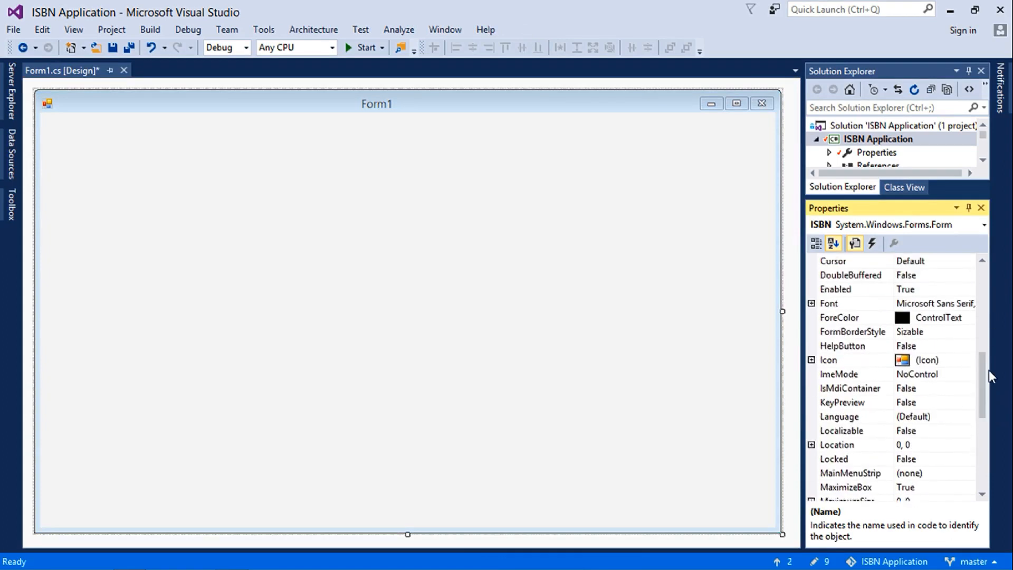
{"action": "left_click", "coordinate": [853, 331]}
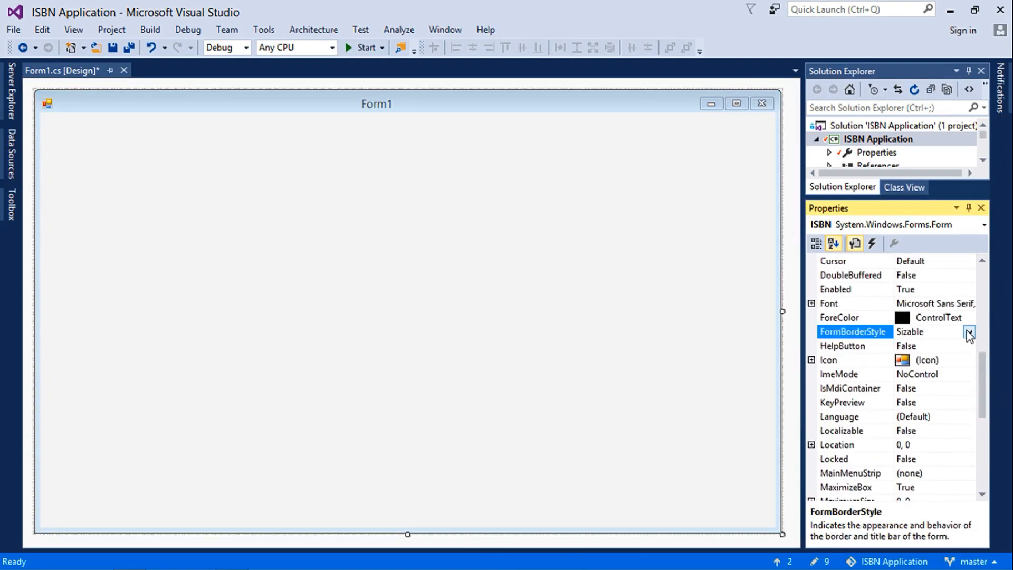
{"action": "left_click", "coordinate": [969, 331]}
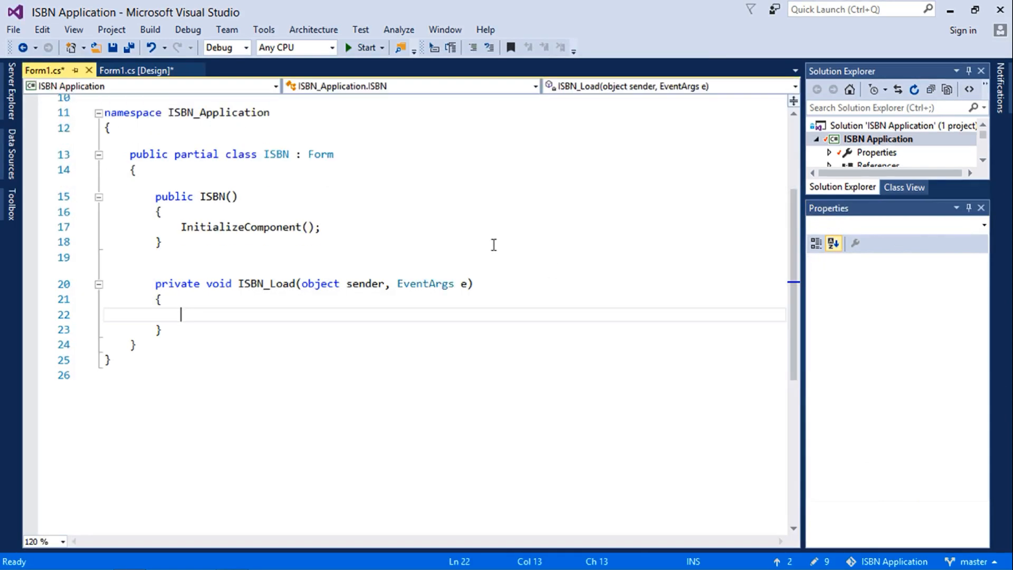
{"action": "left_click", "coordinate": [135, 70]}
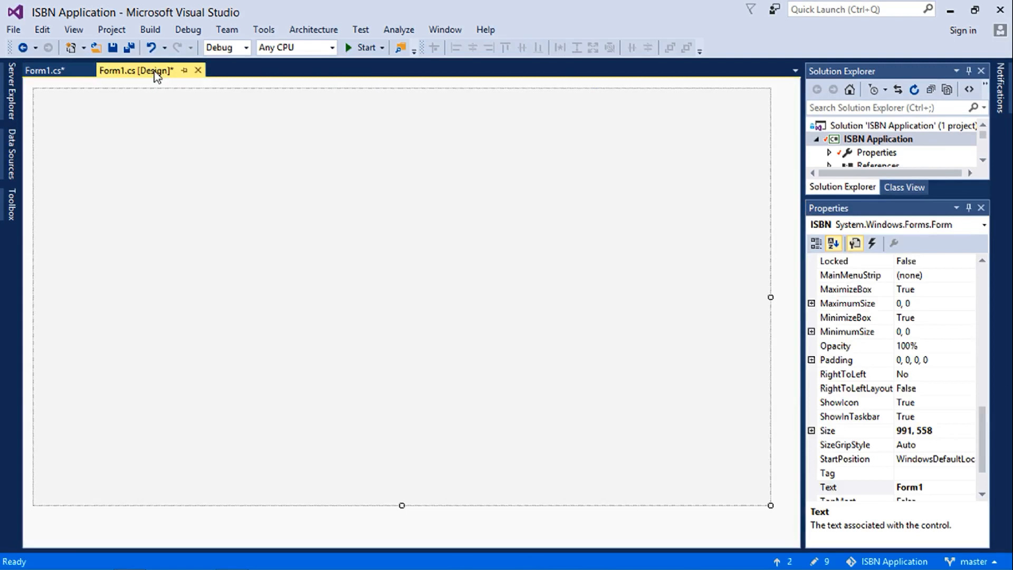
Add a Panel from the Toolbox and move it to the form's middle.
{"action": "left_click", "coordinate": [9, 205]}
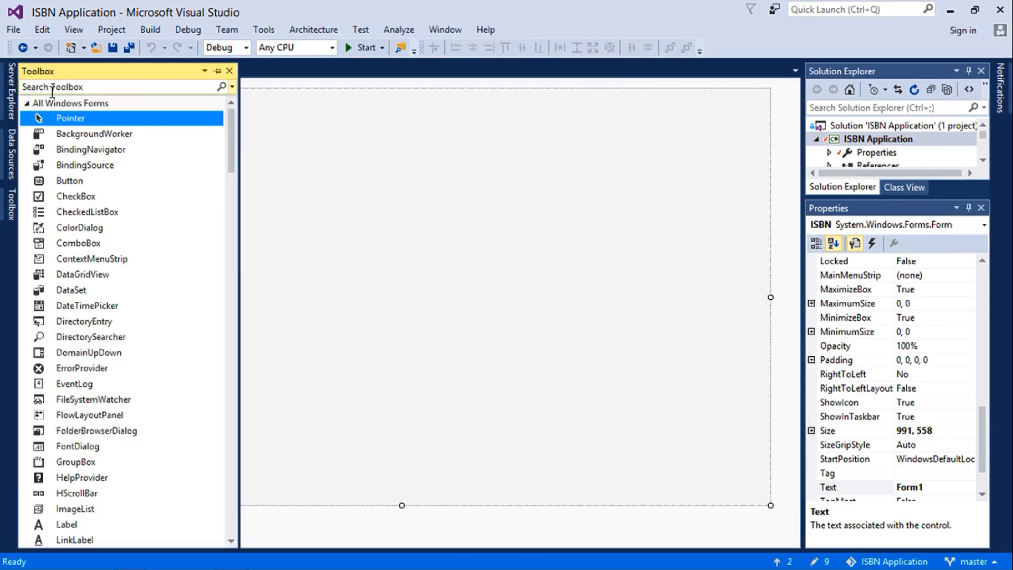
{"action": "type", "text": "PAN"}
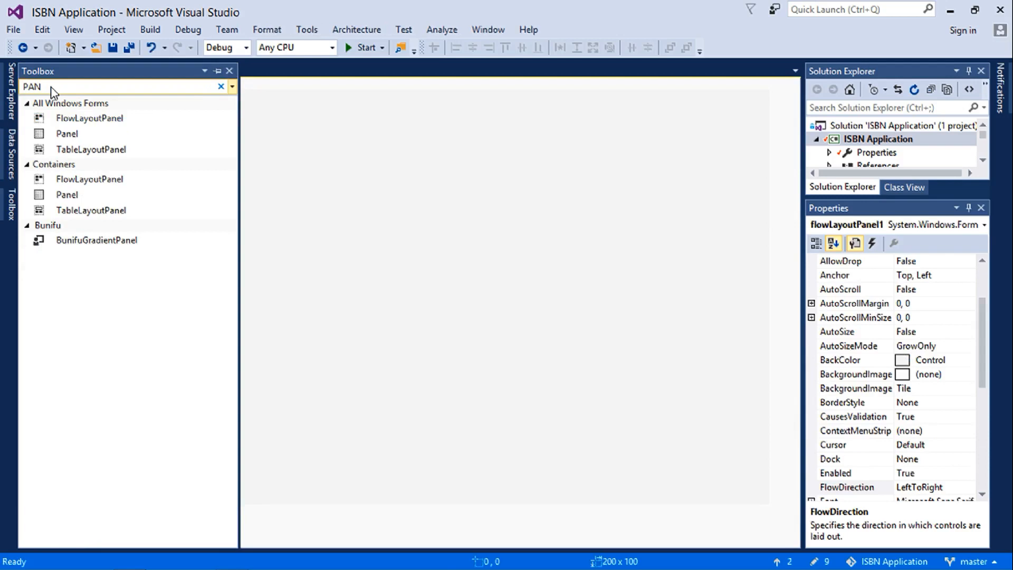
{"action": "left_click", "coordinate": [66, 133]}
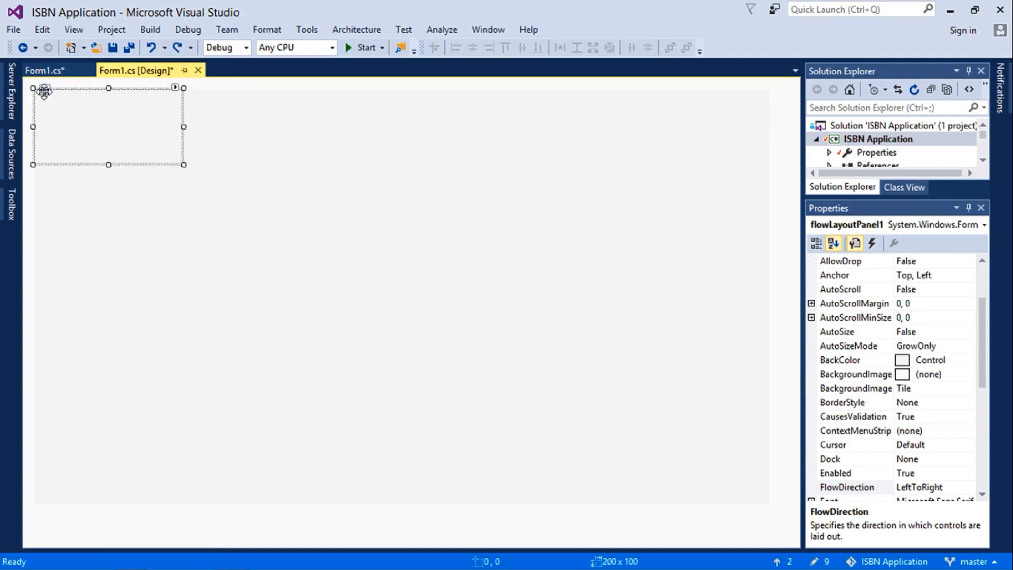
{"action": "left_click_drag", "start_coordinate": [43, 89], "coordinate": [173, 144]}
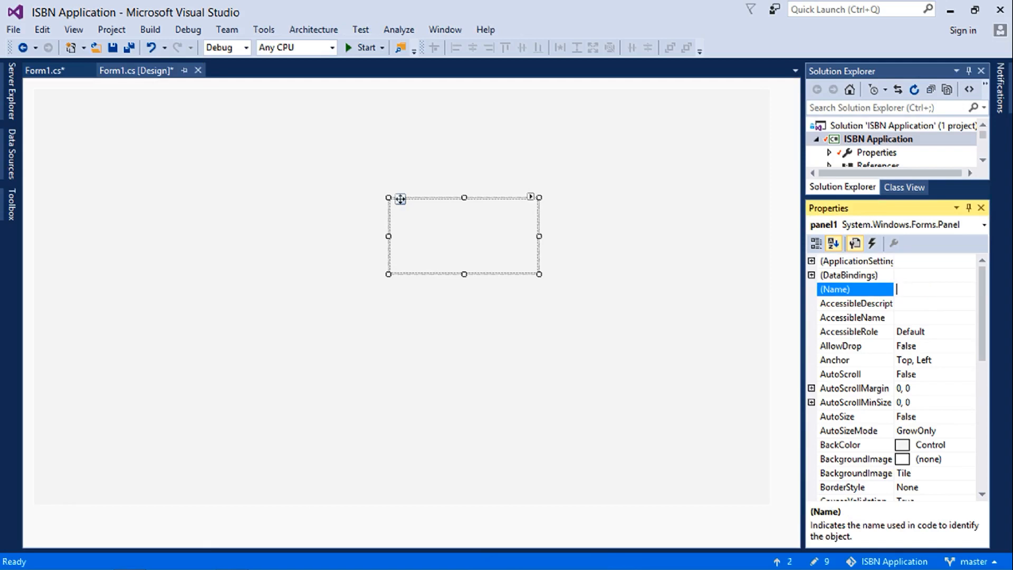
Rename the panel pnl_Header, dock it to Top, and make it shorter.
{"action": "type", "text": "pnl_"}
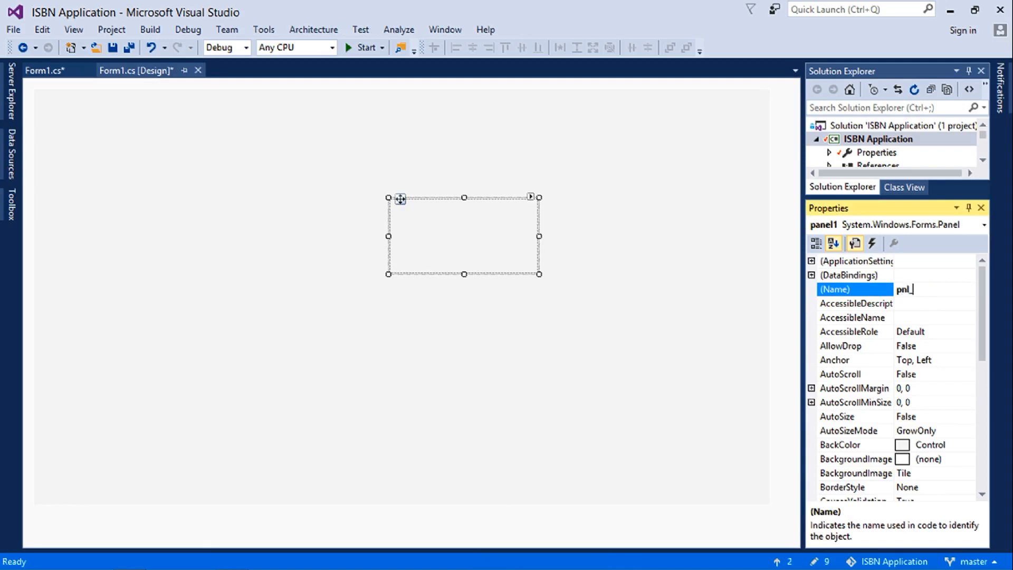
{"action": "type", "text": "Header"}
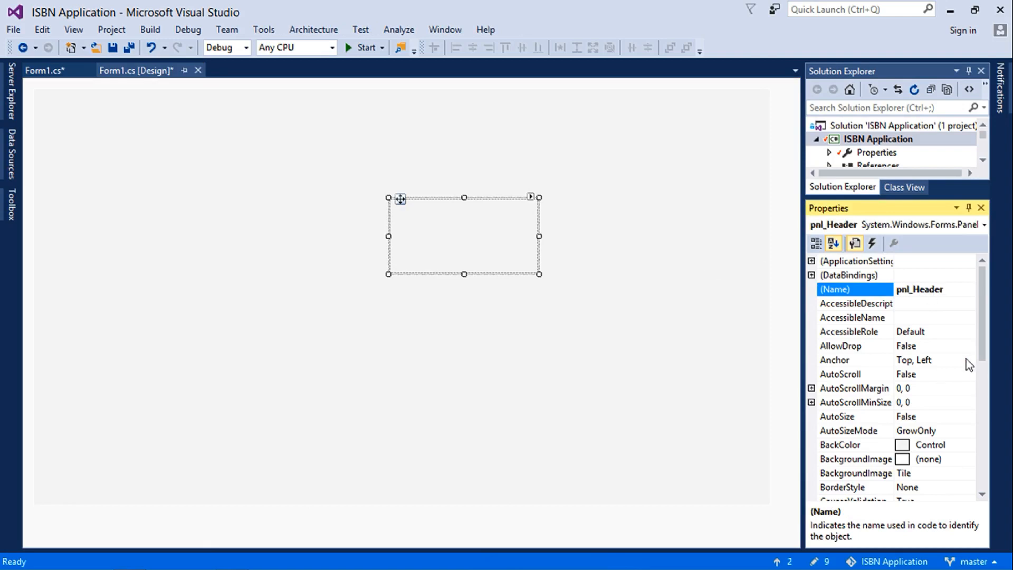
{"action": "scroll", "scroll_direction": "down", "scroll_amount": 3}
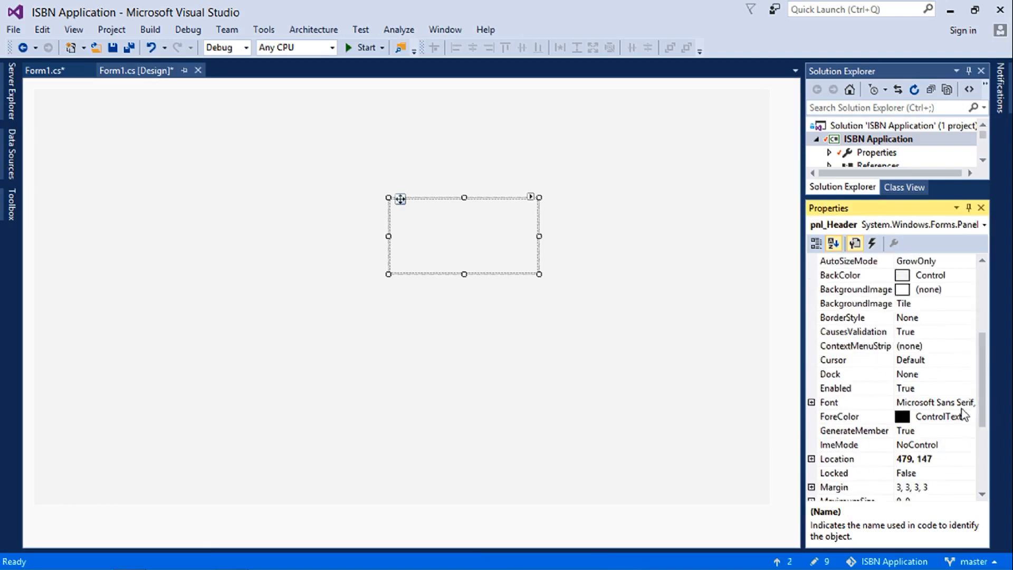
{"action": "left_click", "coordinate": [933, 374]}
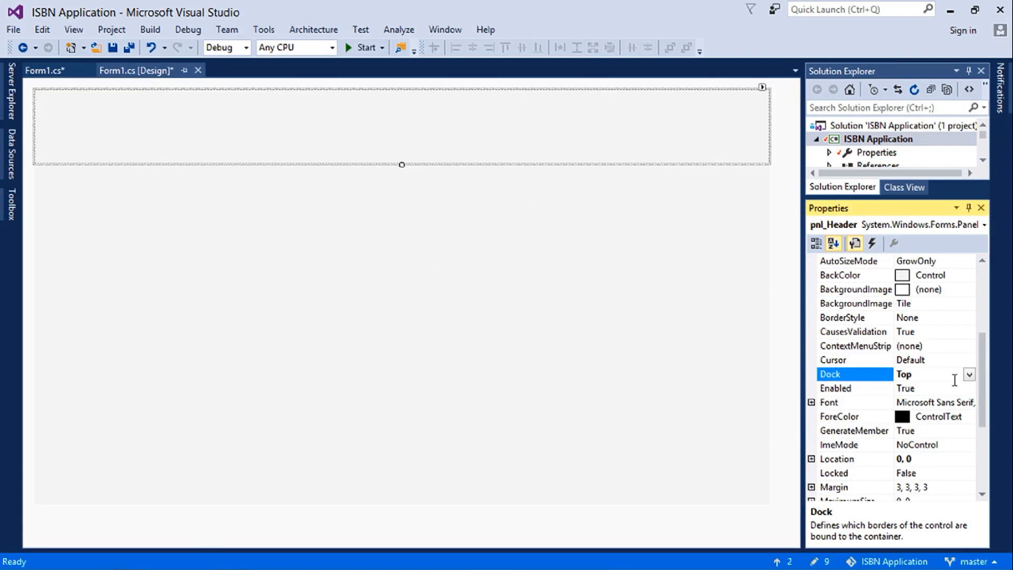
{"action": "mouse_move", "coordinate": [402, 165]}
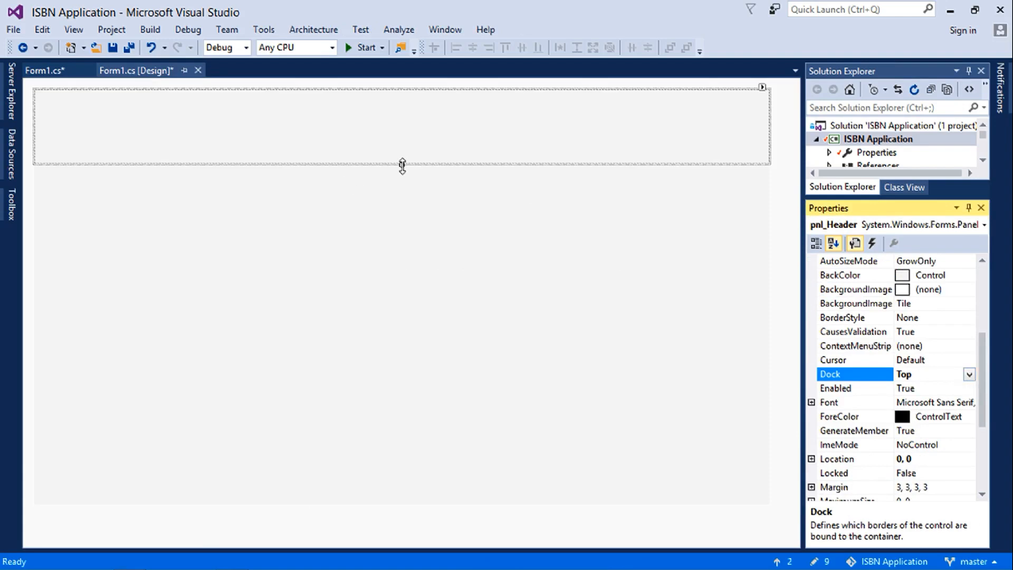
{"action": "left_click_drag", "start_coordinate": [401, 165], "coordinate": [401, 136]}
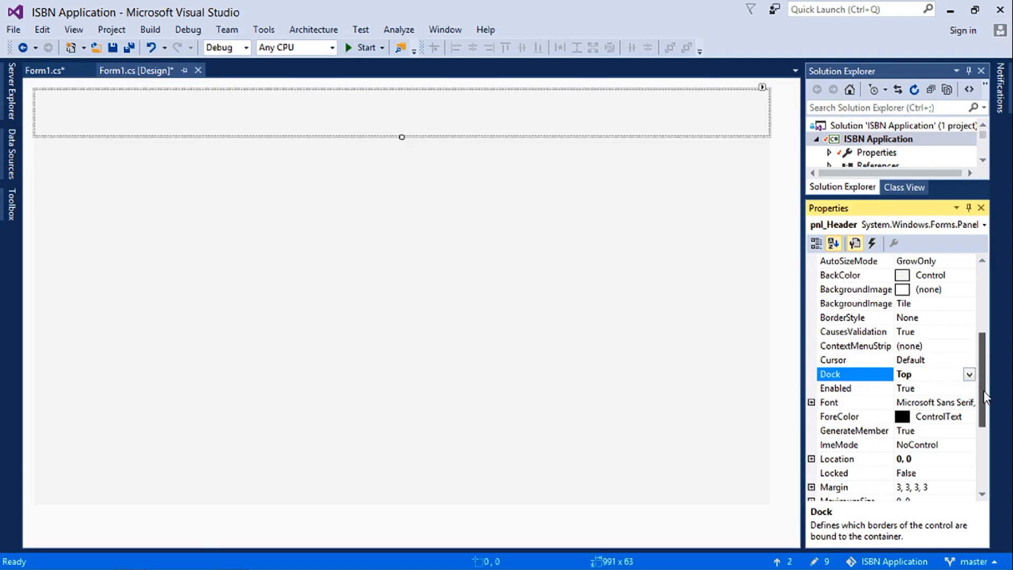
Set the header panel's BackColor to DarkSlateGray.
{"action": "scroll", "scroll_direction": "up", "scroll_amount": 3}
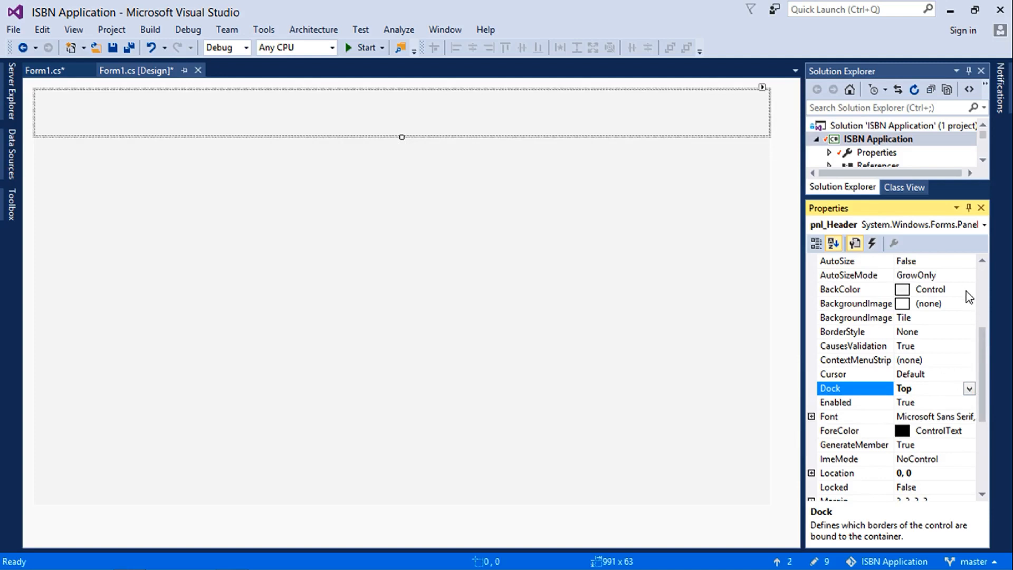
{"action": "left_click", "coordinate": [969, 289]}
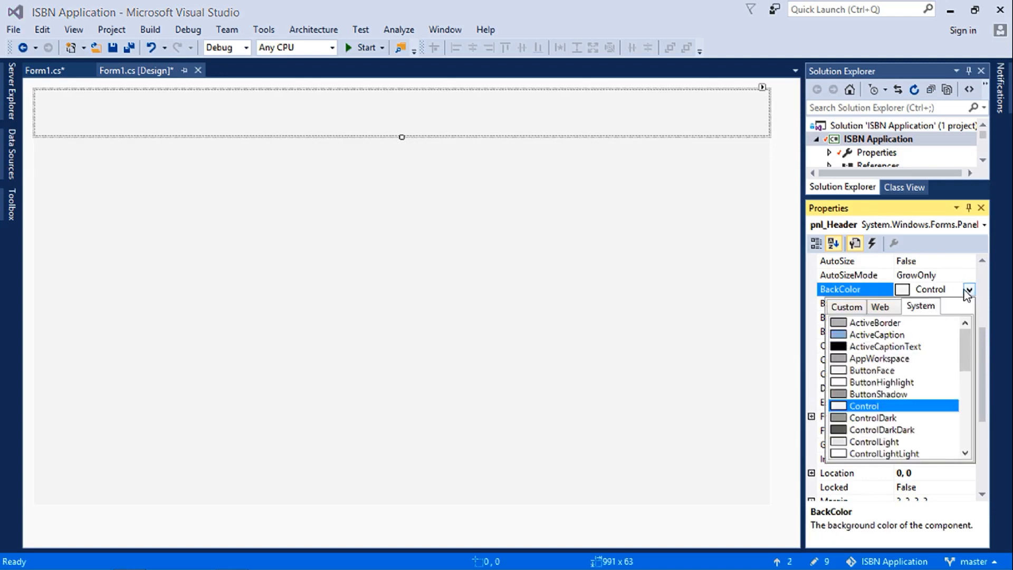
{"action": "left_click", "coordinate": [879, 417]}
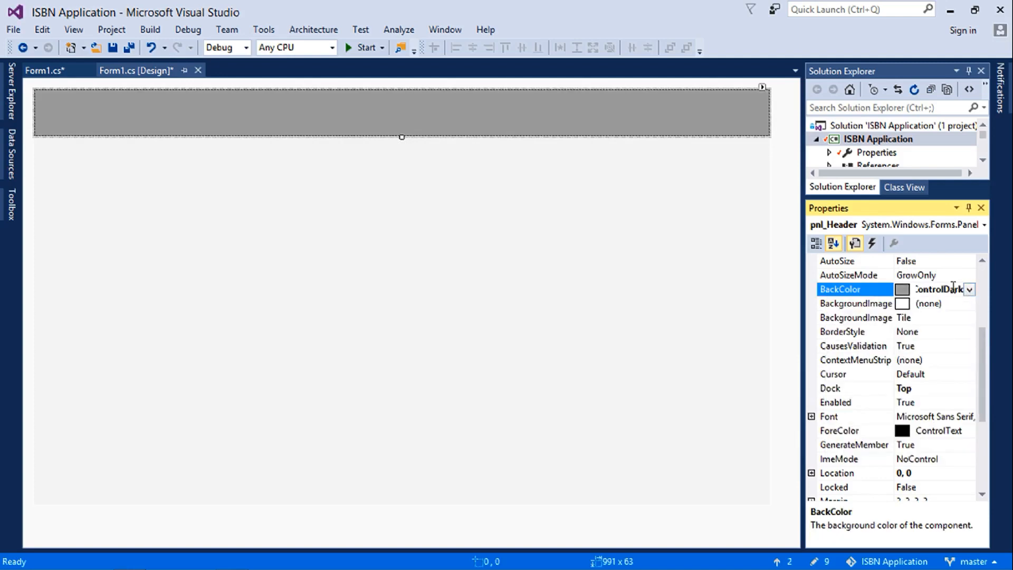
{"action": "type", "text": "d"}
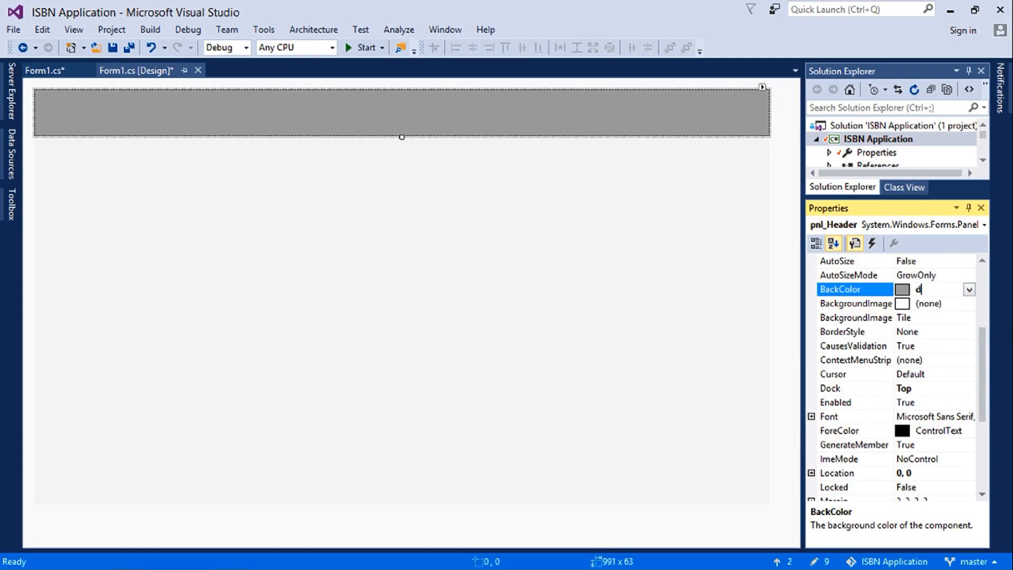
{"action": "type", "text": "arks"}
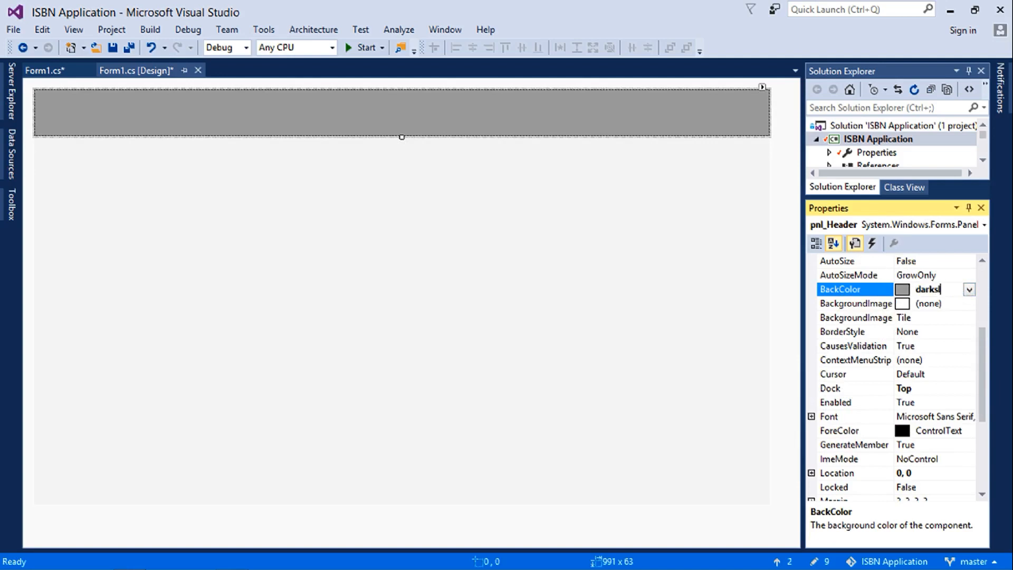
{"action": "type", "text": "larkslategray"}
{"action": "type", "text": "PAN"}
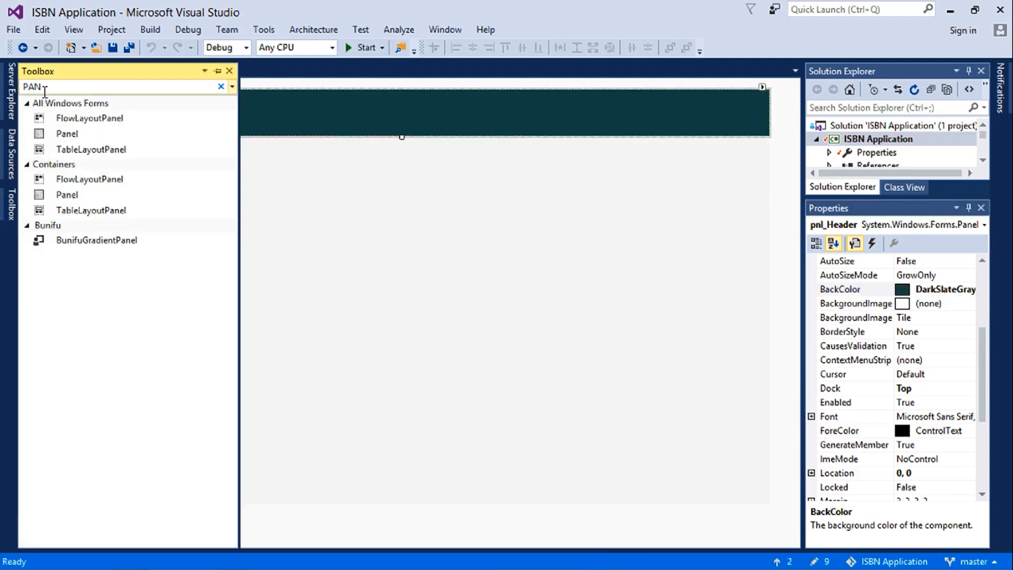
Drop a Button and a Label onto pnl_Header, with the button at the right end.
{"action": "type", "text": "but"}
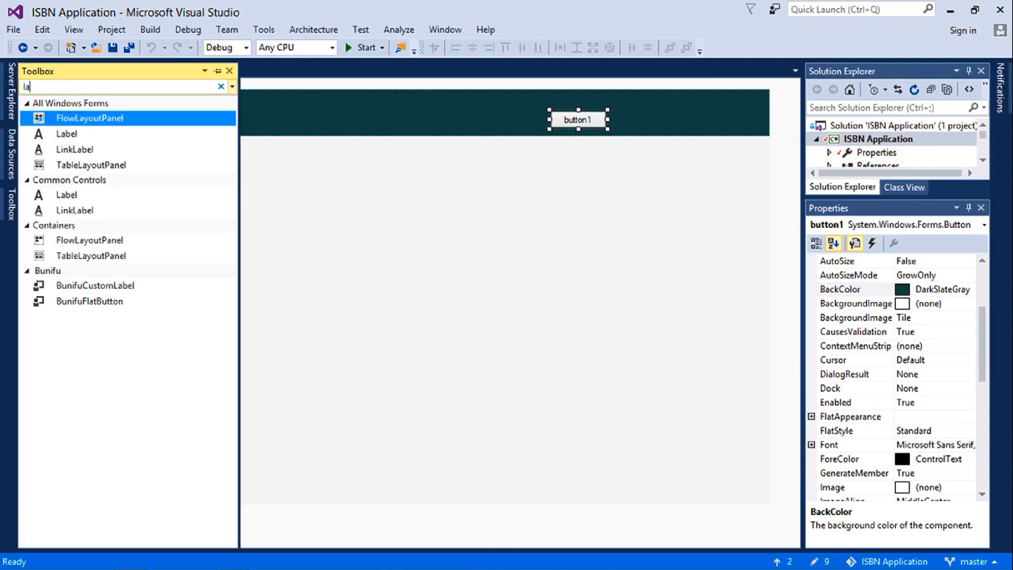
{"action": "type", "text": "b"}
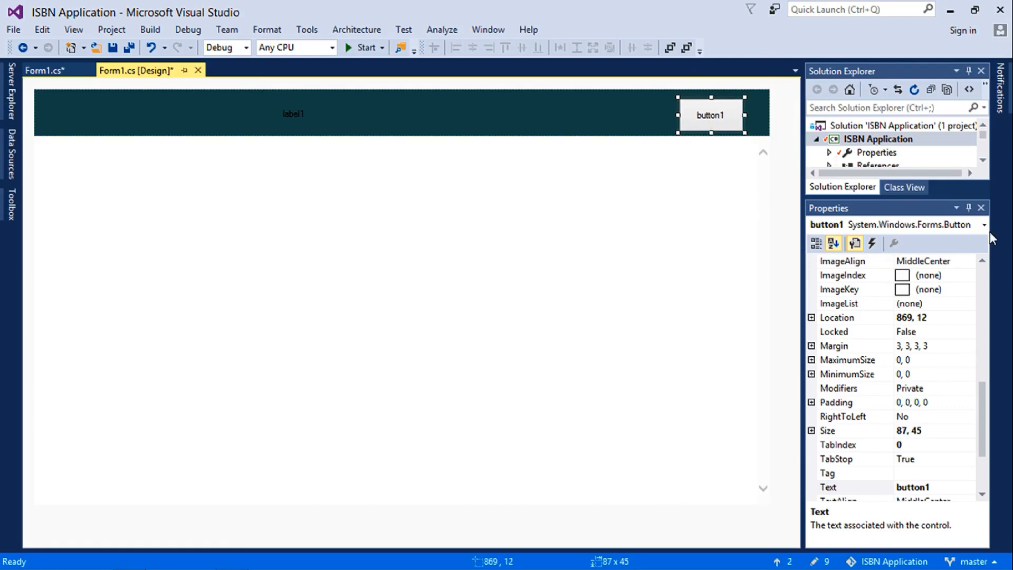
Name the button btn_Close and clear its caption text.
{"action": "scroll", "scroll_direction": "up", "scroll_amount": 3}
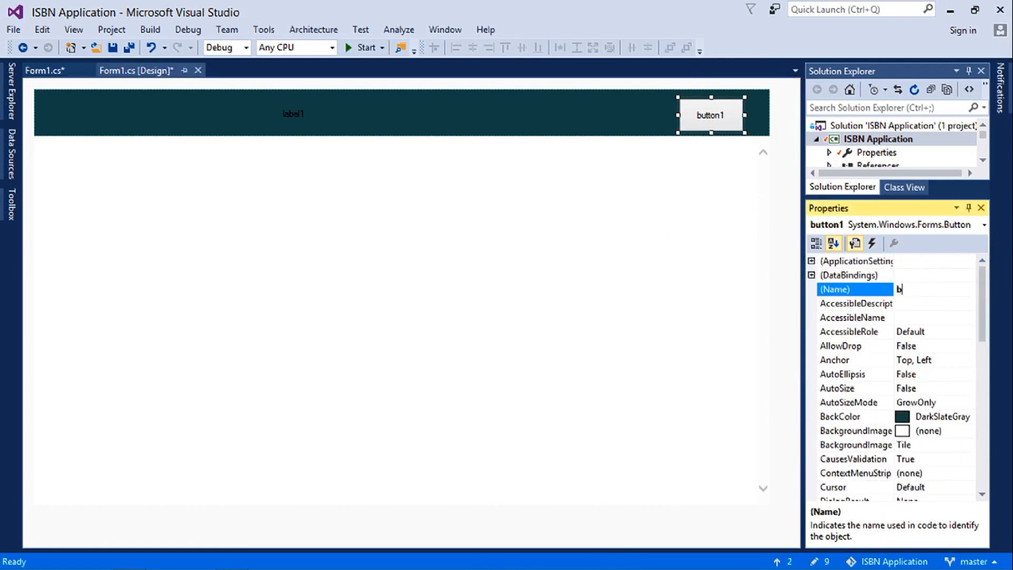
{"action": "type", "text": "tn_Close"}
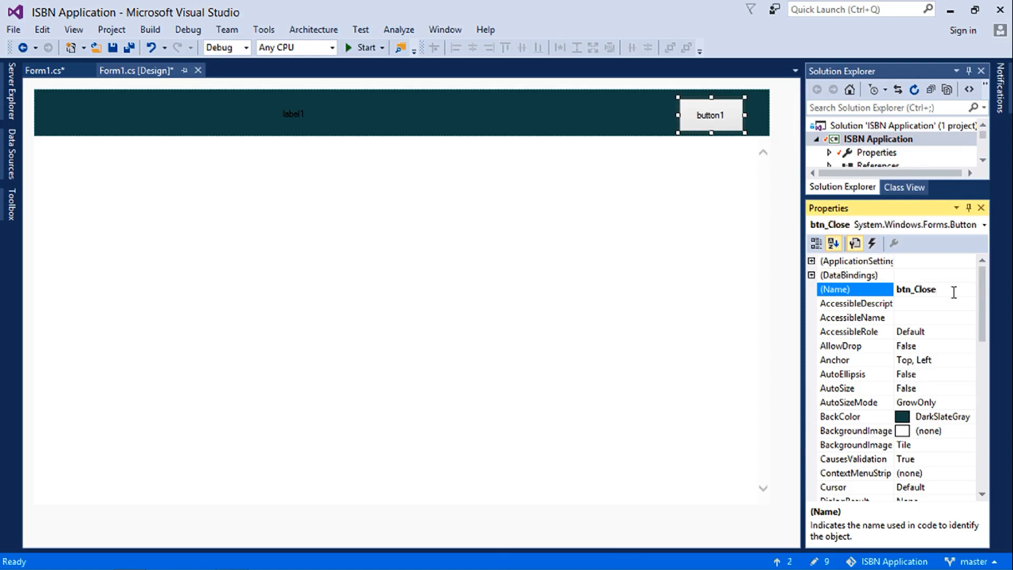
{"action": "scroll", "scroll_direction": "down", "scroll_amount": 3}
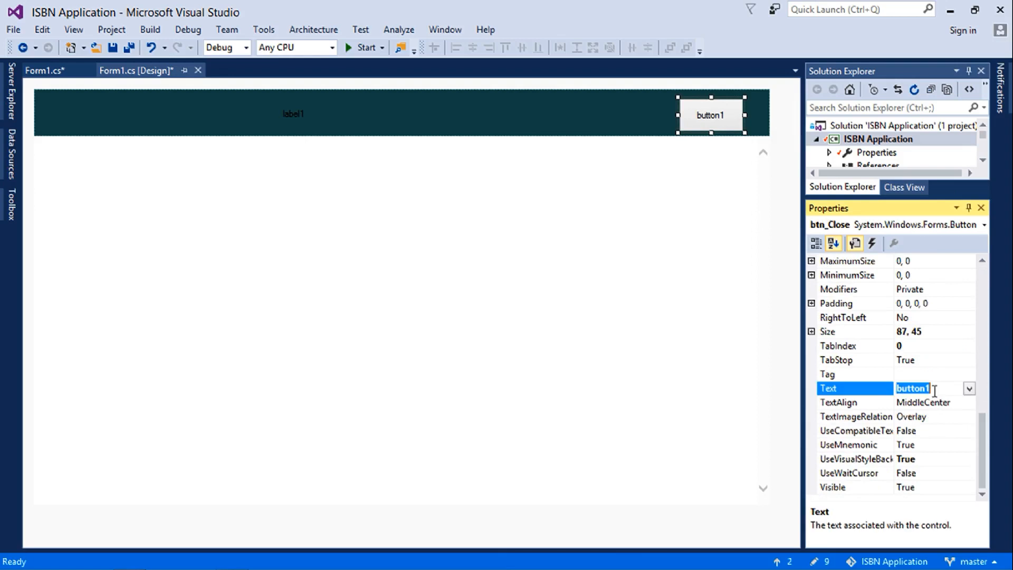
{"action": "key", "text": "Delete"}
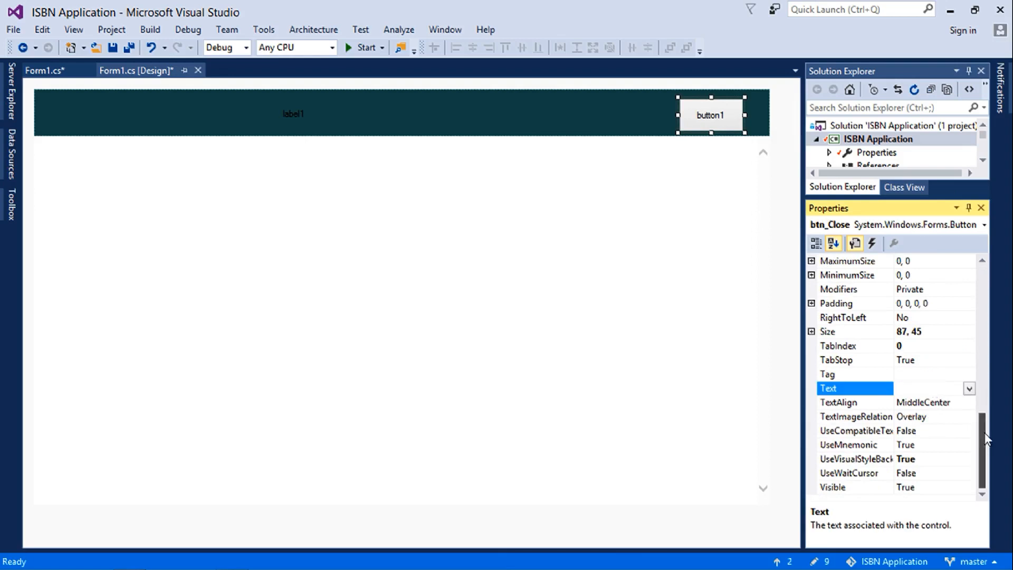
Give the button the close1 resource image and a Flat style.
{"action": "scroll", "scroll_direction": "up", "scroll_amount": 3}
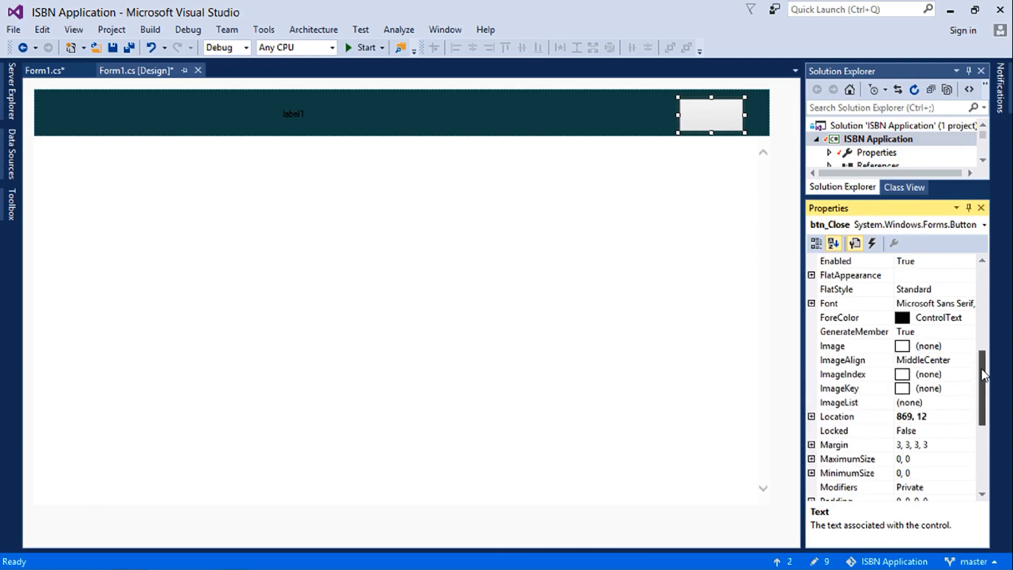
{"action": "left_click", "coordinate": [840, 346]}
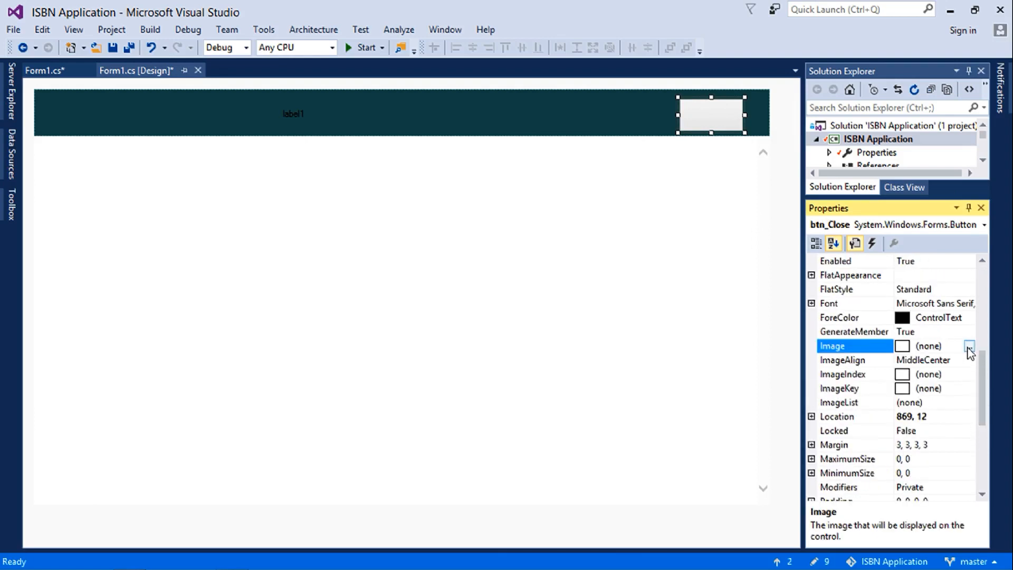
{"action": "left_click", "coordinate": [969, 346]}
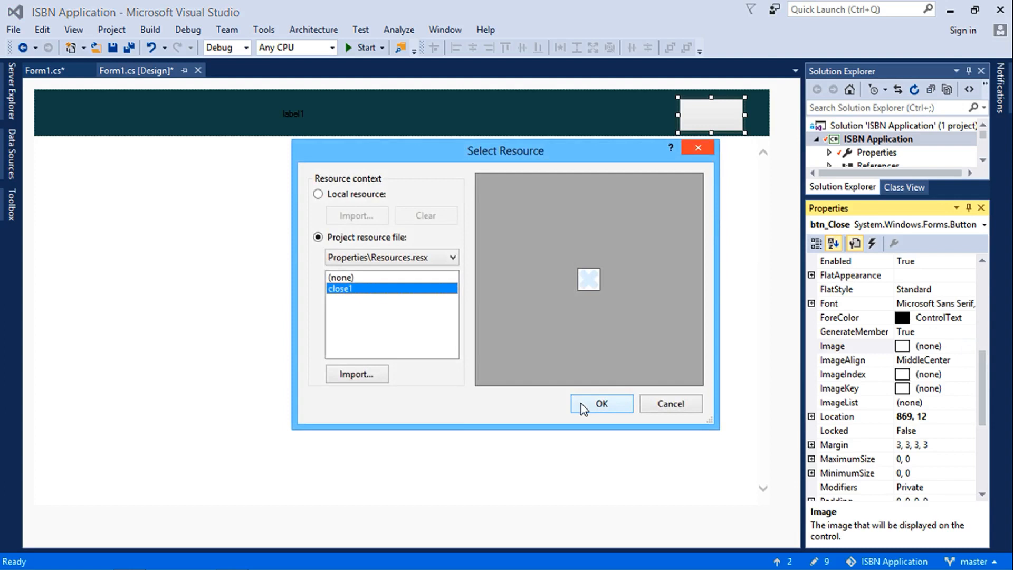
{"action": "left_click", "coordinate": [601, 404]}
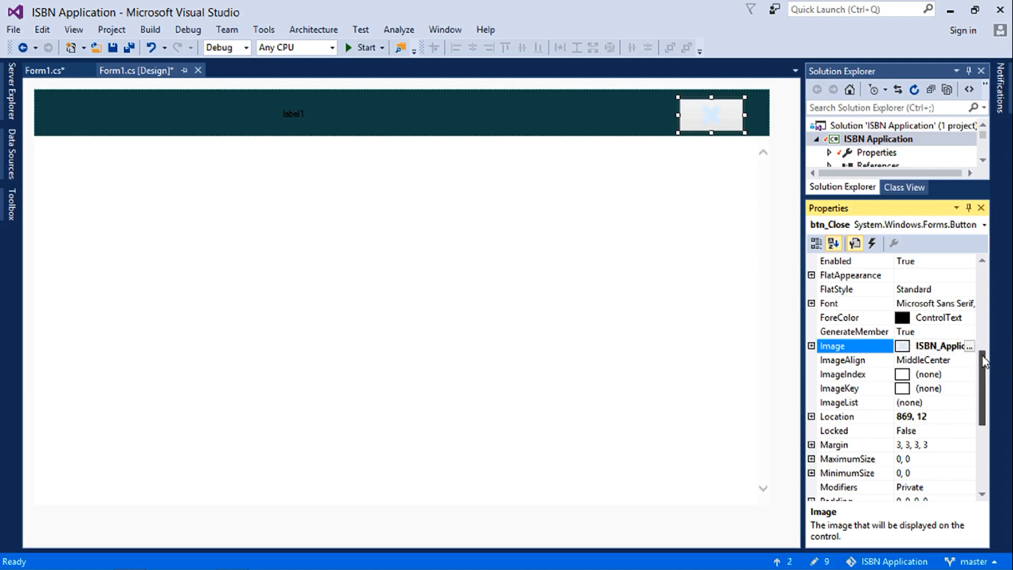
{"action": "left_click", "coordinate": [969, 332]}
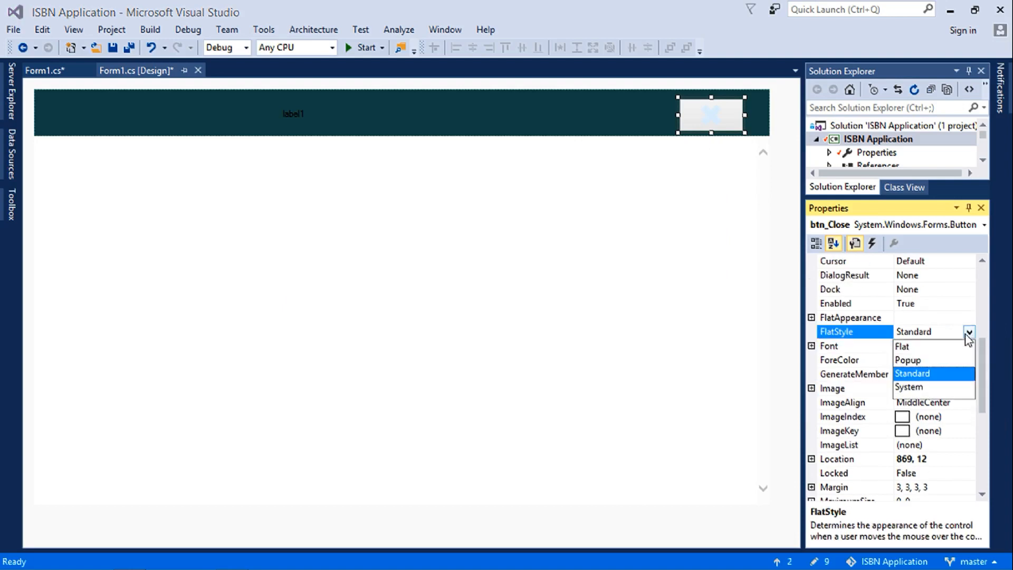
{"action": "left_click", "coordinate": [904, 345]}
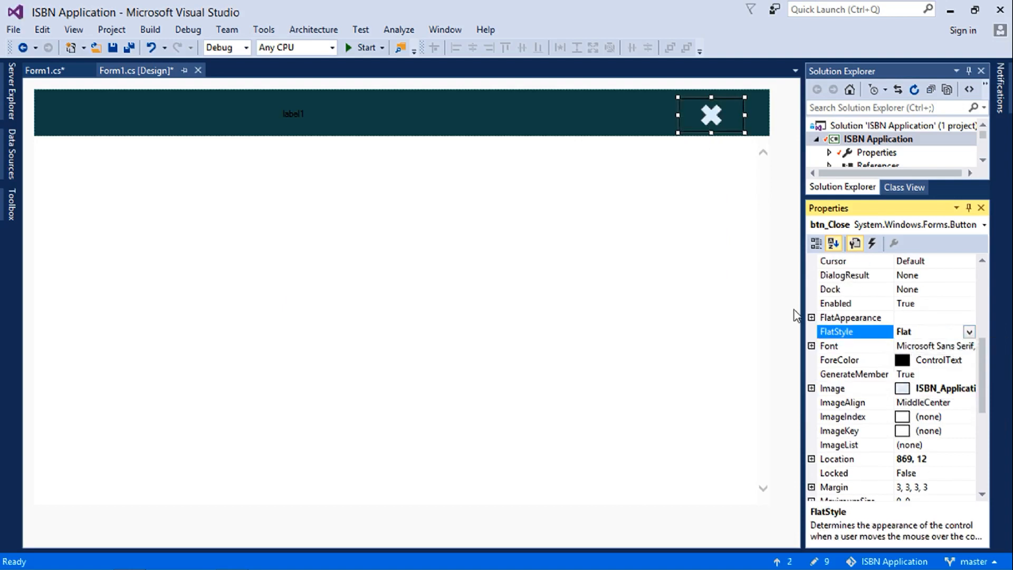
{"action": "left_click", "coordinate": [812, 317]}
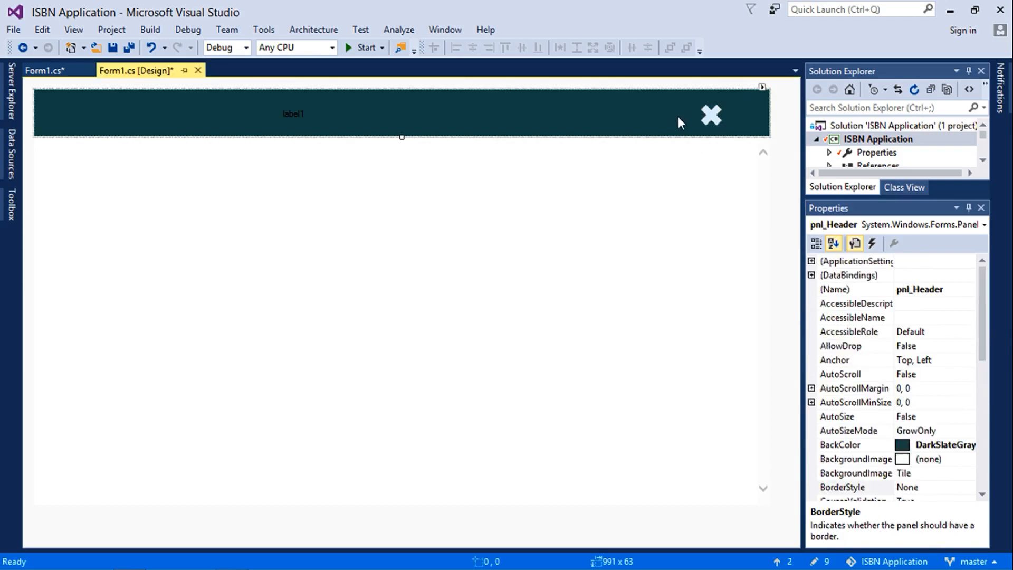
Shorten the header, then rename label1 to lbl_Isbn with text ISBN.
{"action": "left_click", "coordinate": [710, 115]}
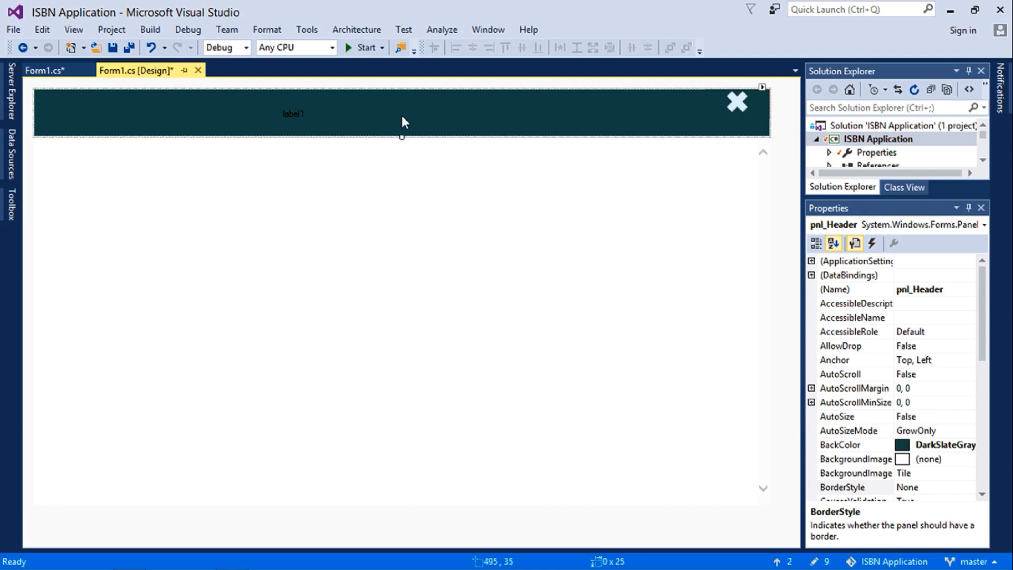
{"action": "left_click_drag", "start_coordinate": [400, 138], "coordinate": [400, 119]}
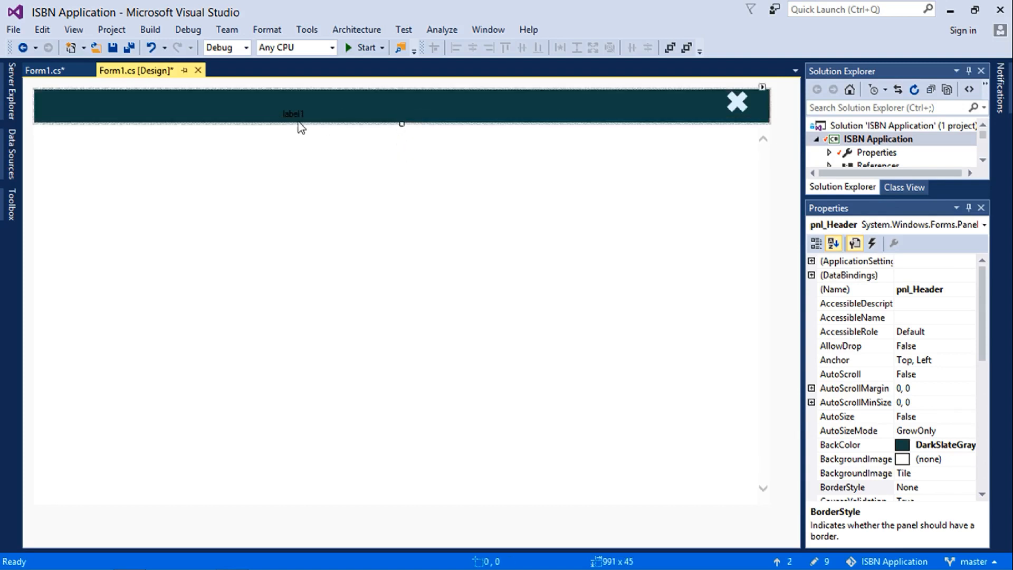
{"action": "left_click", "coordinate": [293, 114]}
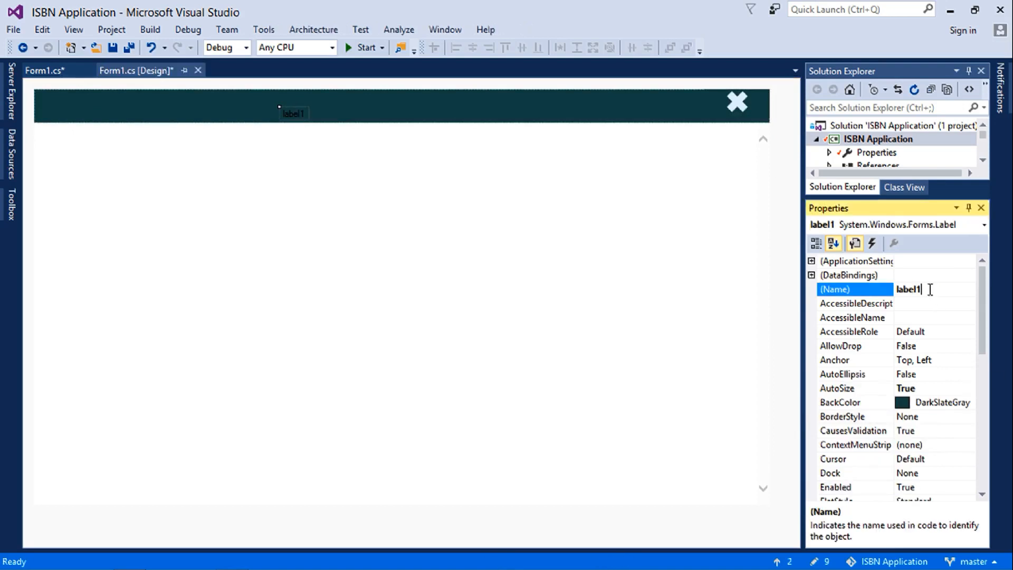
{"action": "type", "text": "lbl"}
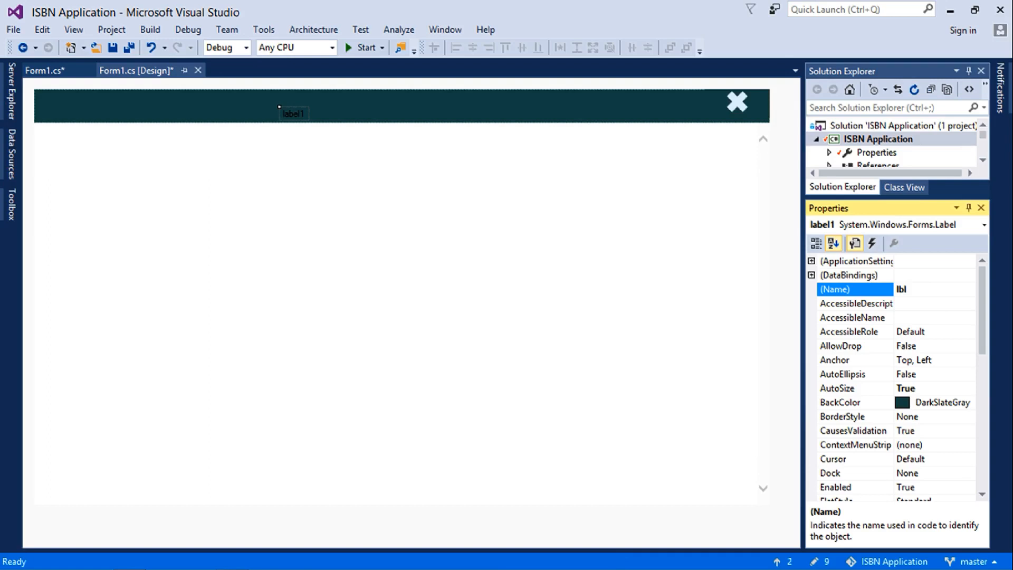
{"action": "type", "text": "_Isbn"}
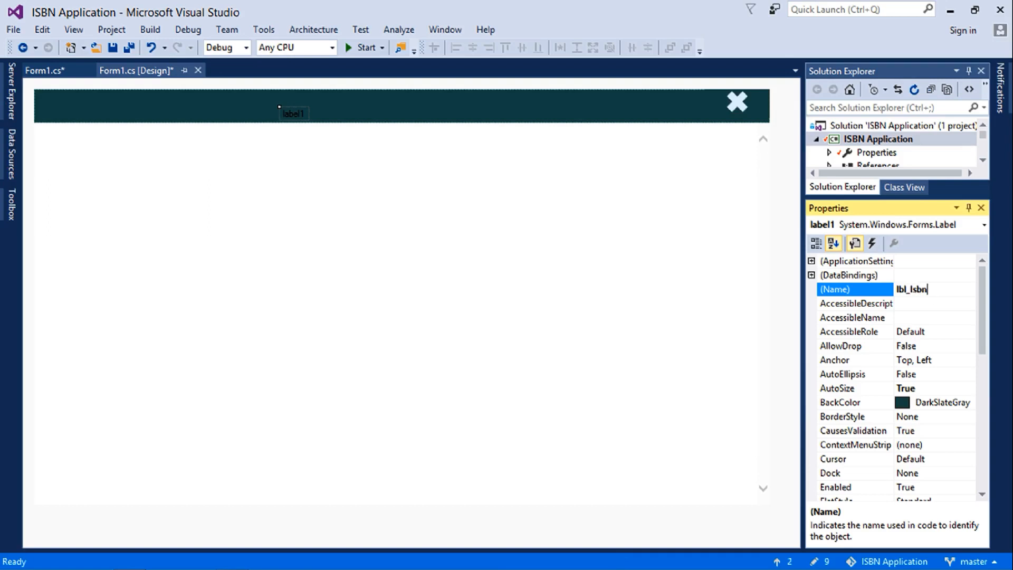
{"action": "key", "text": "Return"}
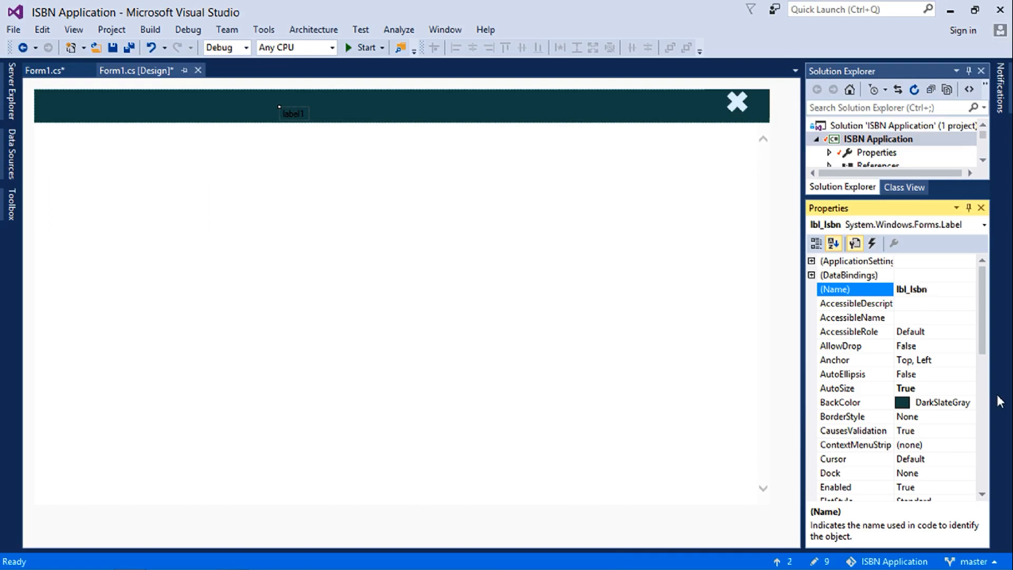
{"action": "scroll", "scroll_direction": "down", "scroll_amount": 3}
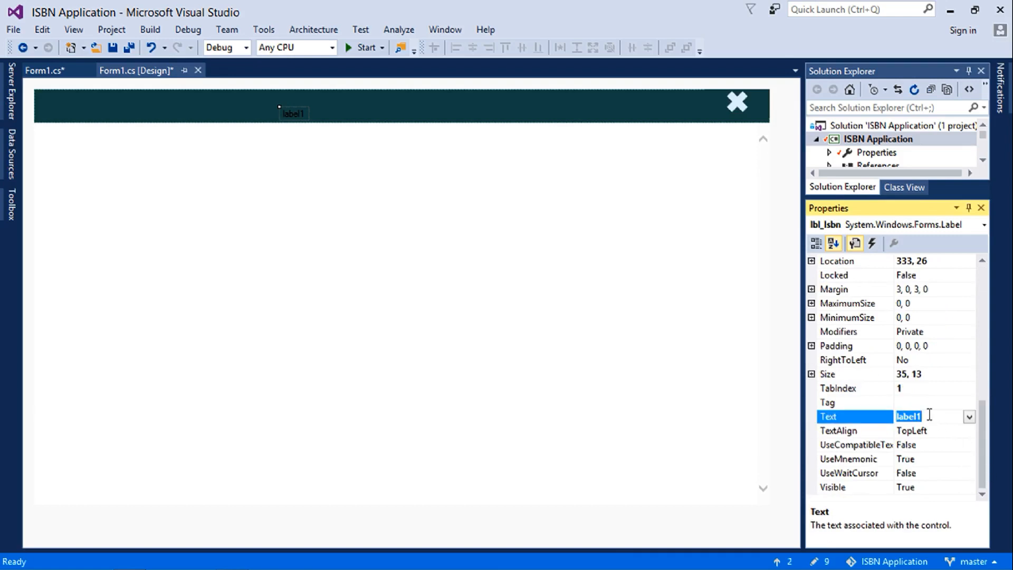
{"action": "type", "text": "ISBN"}
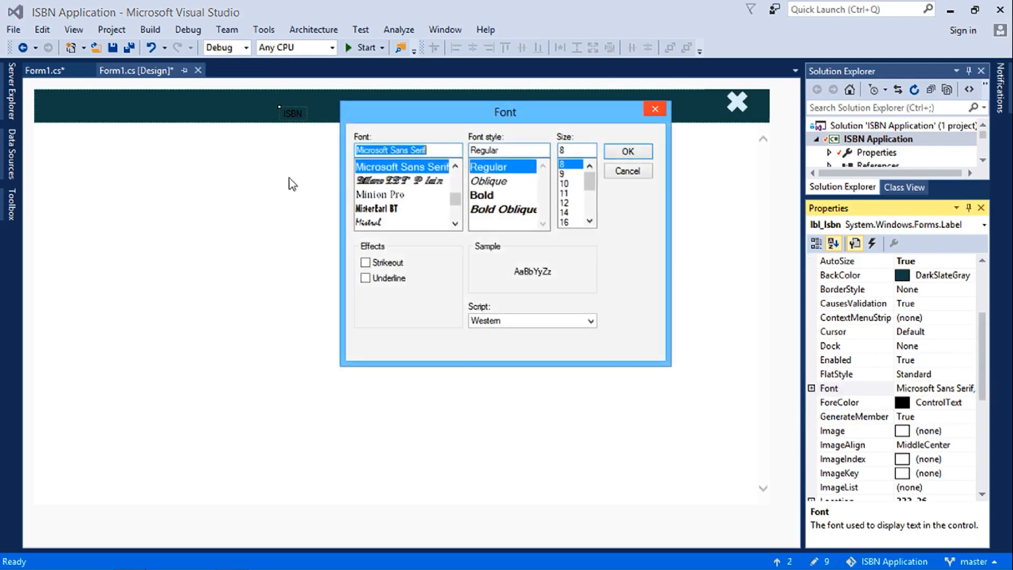
Set the label's font to Franklin Gothic at a larger size.
{"action": "type", "text": "F"}
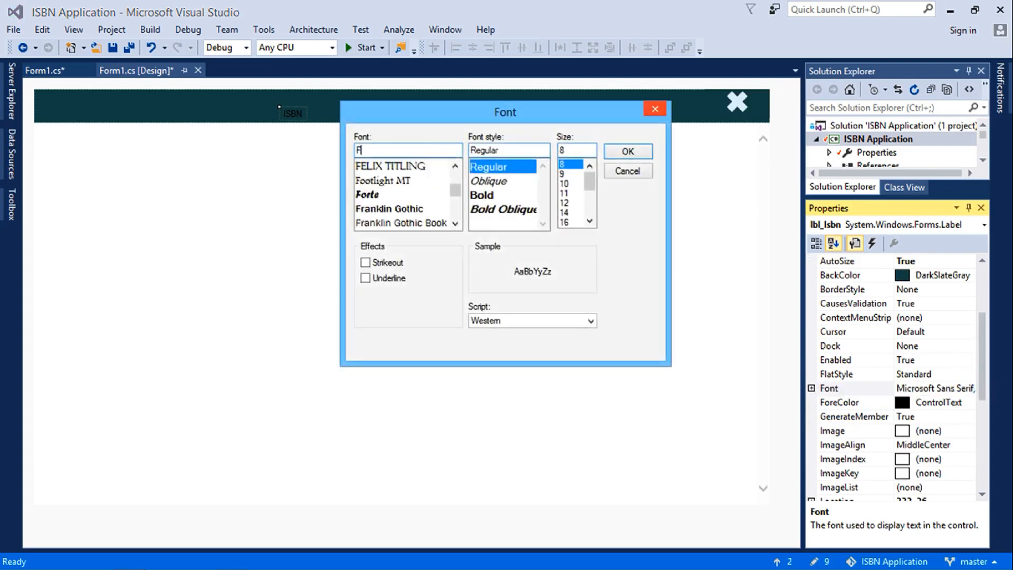
{"action": "type", "text": "RAN"}
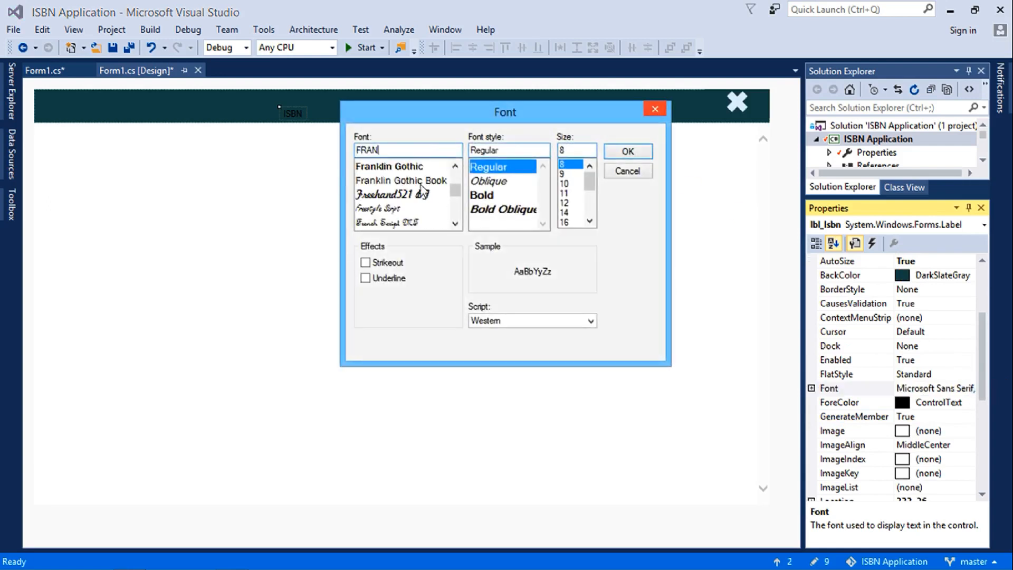
{"action": "left_click", "coordinate": [389, 167]}
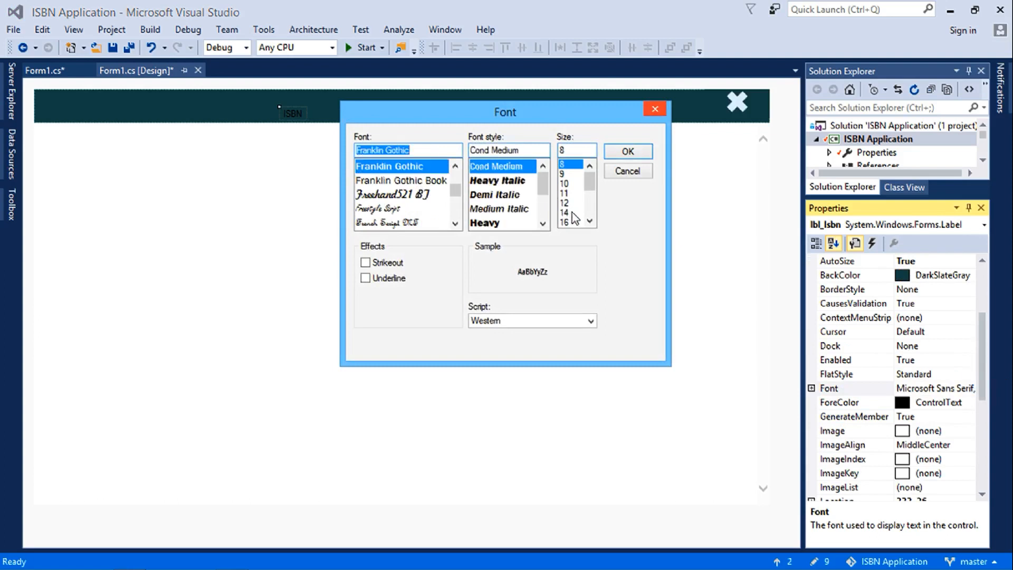
{"action": "left_click", "coordinate": [564, 213]}
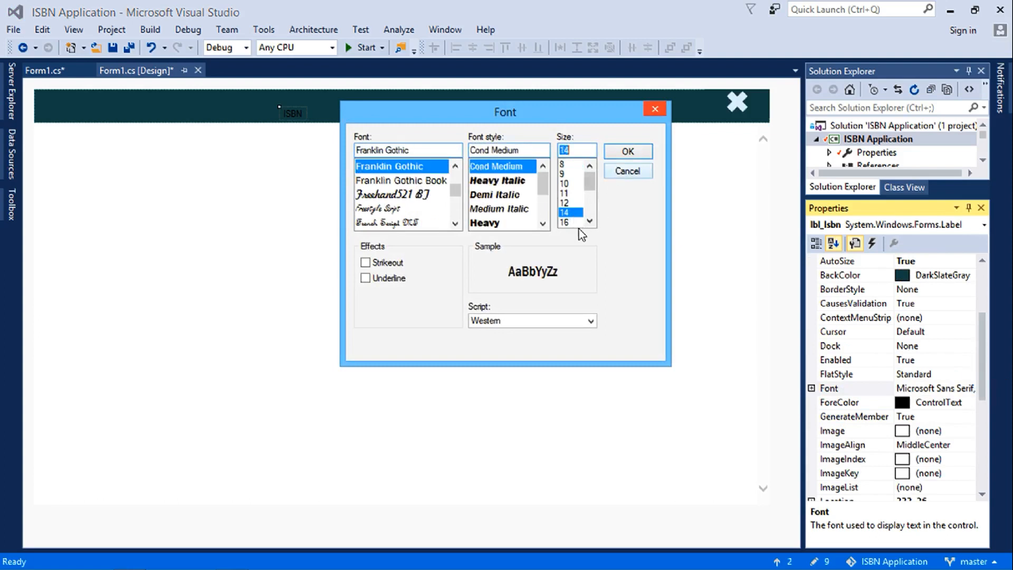
{"action": "left_click", "coordinate": [565, 222]}
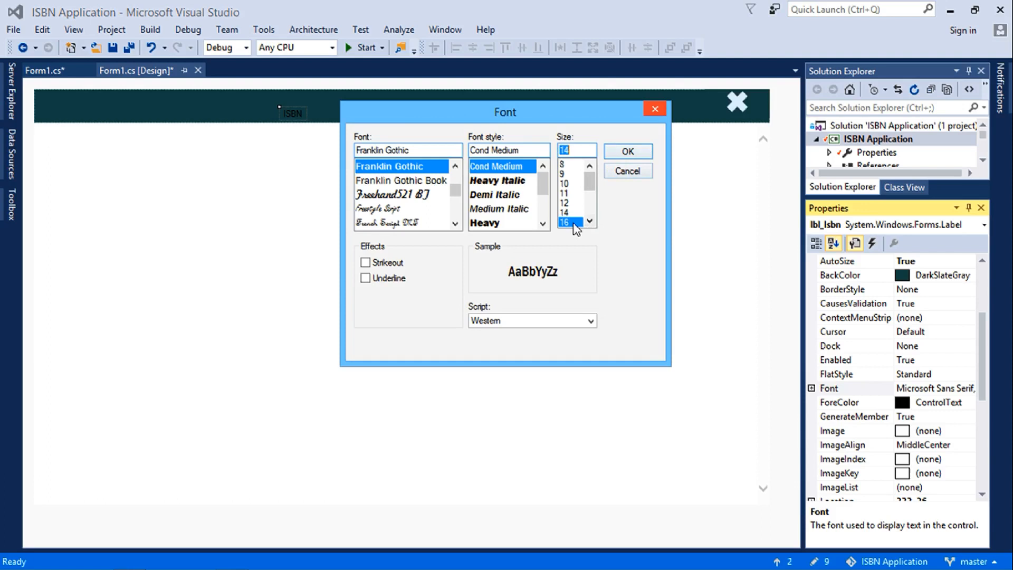
{"action": "left_click", "coordinate": [627, 151]}
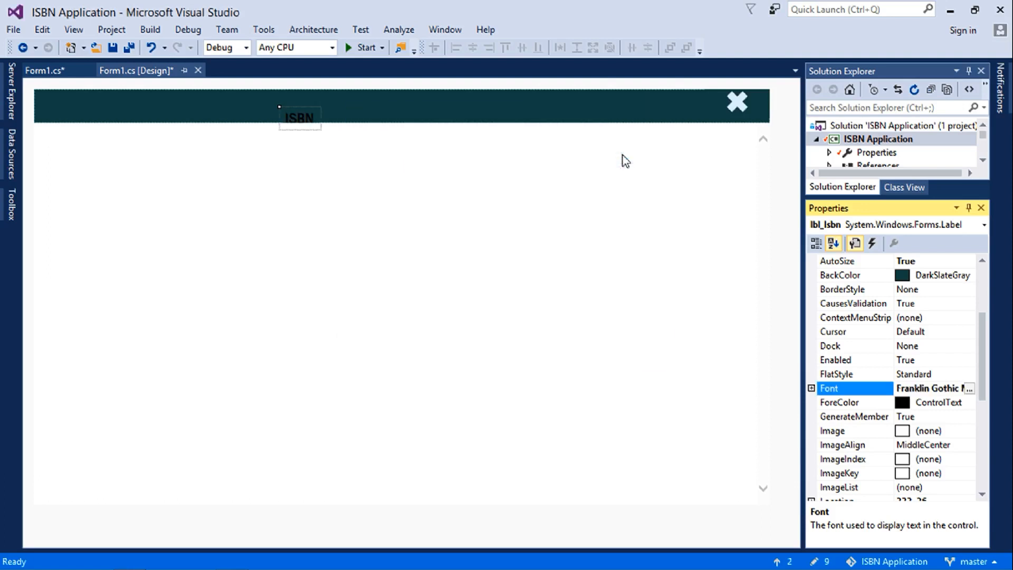
{"action": "mouse_move", "coordinate": [962, 406]}
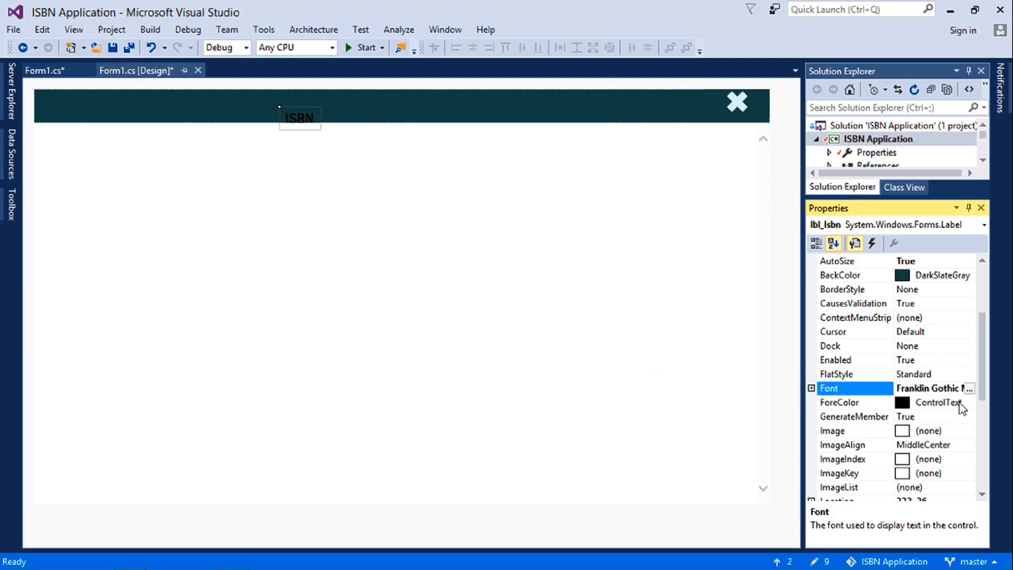
Make the label text White, move it to the header's left, and open ISBN_Load.
{"action": "left_click", "coordinate": [969, 402]}
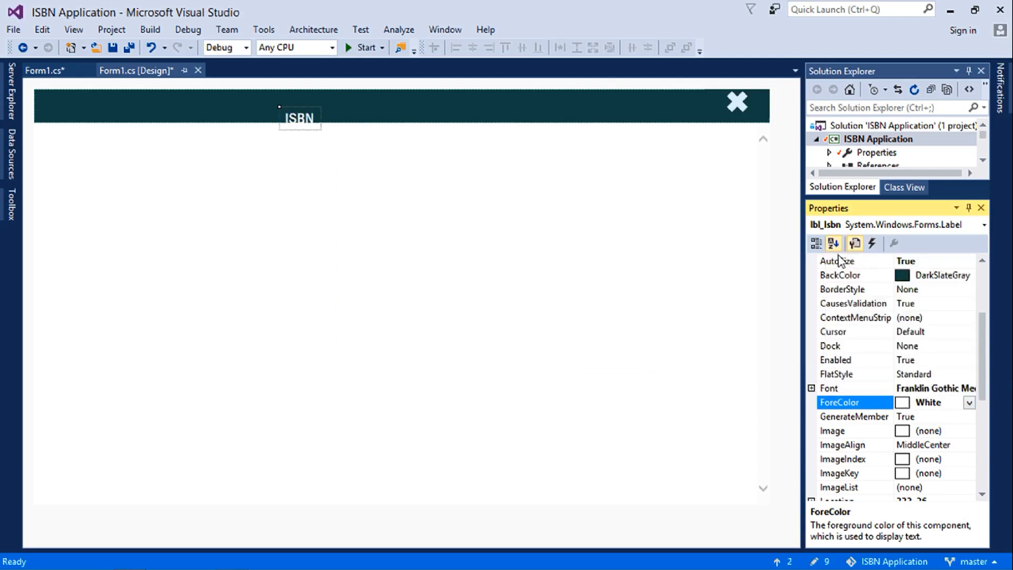
{"action": "left_click_drag", "start_coordinate": [299, 118], "coordinate": [82, 99]}
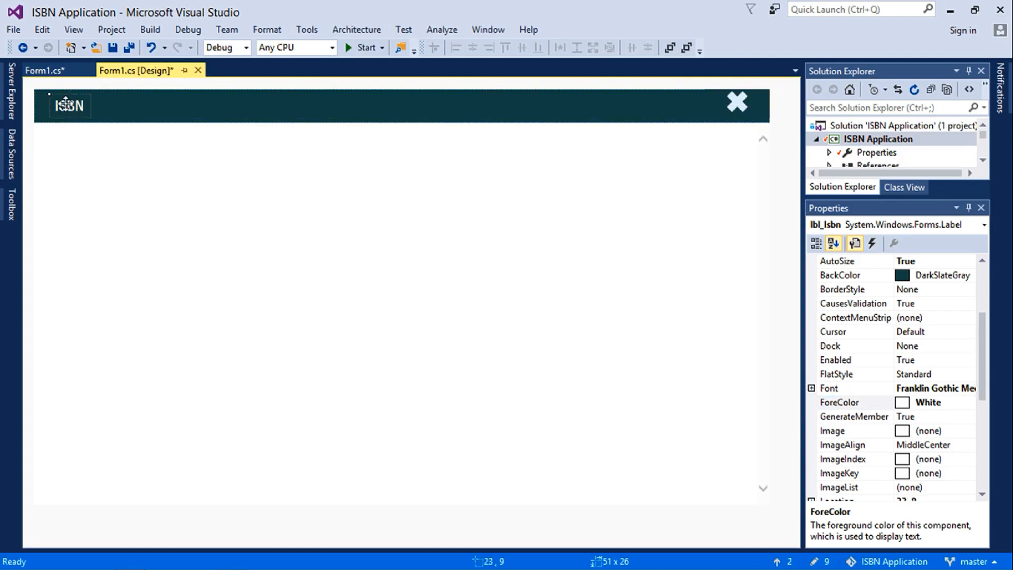
{"action": "left_click", "coordinate": [388, 316]}
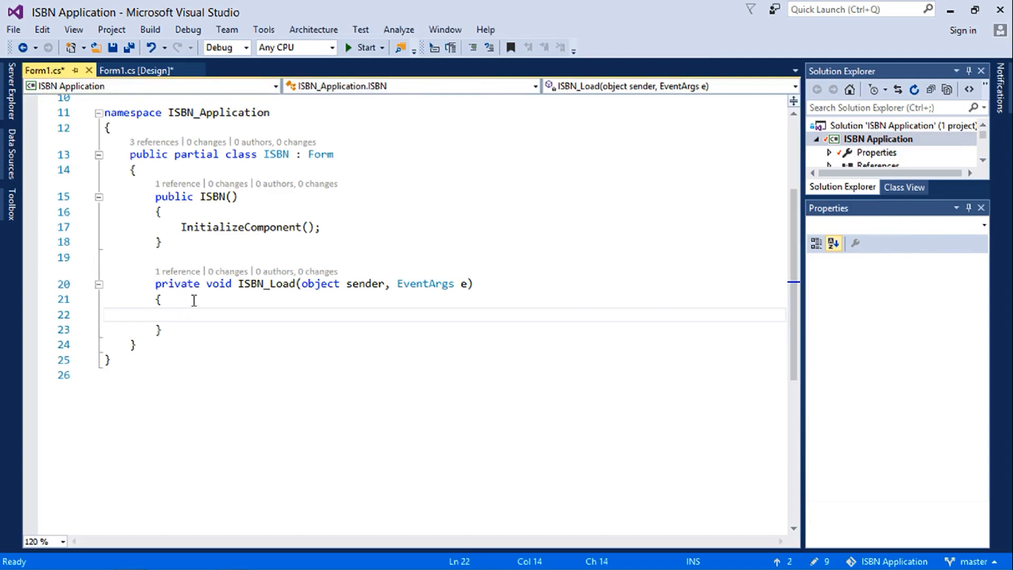
Add webBrowser1.Navigate(""); to ISBN_Load, then switch to Chrome.
{"action": "type", "text": "webBrowser1."}
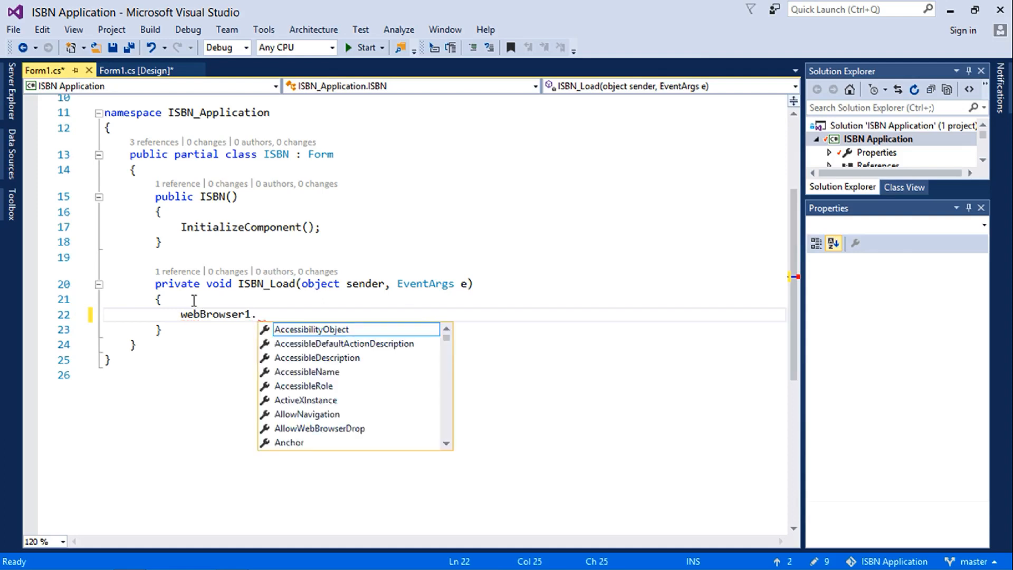
{"action": "type", "text": "navi"}
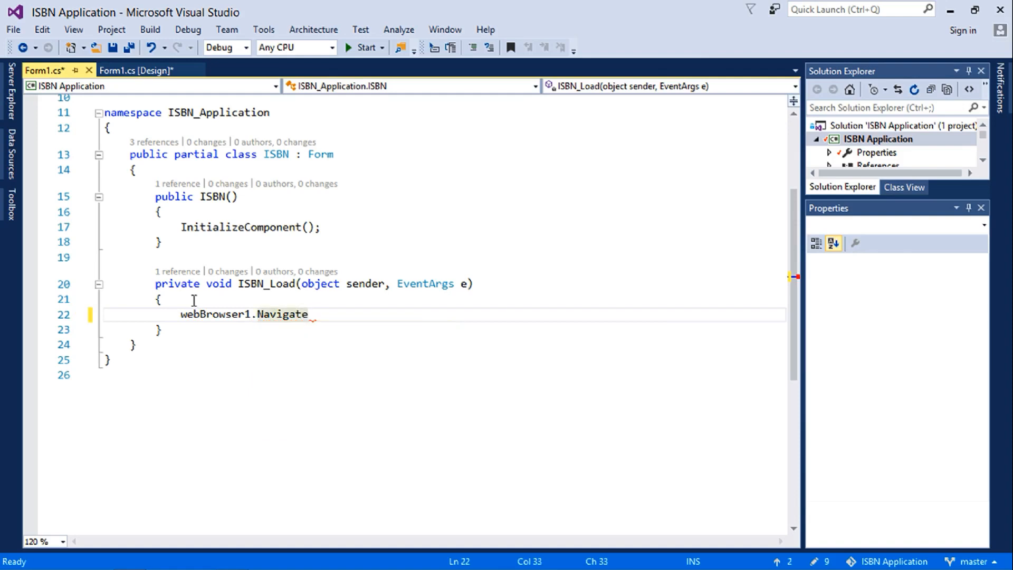
{"action": "type", "text": "("}
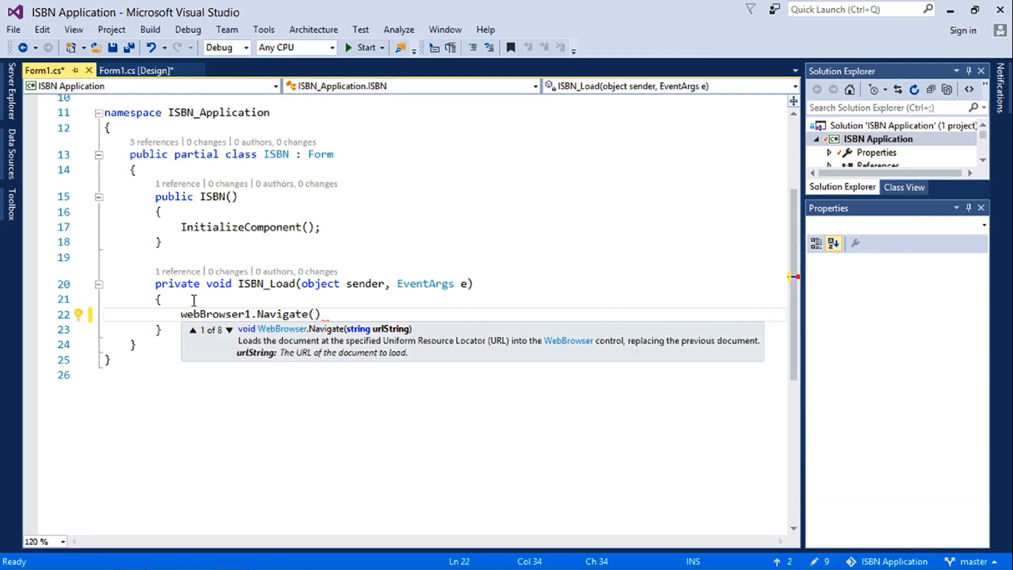
{"action": "type", "text": "\""}
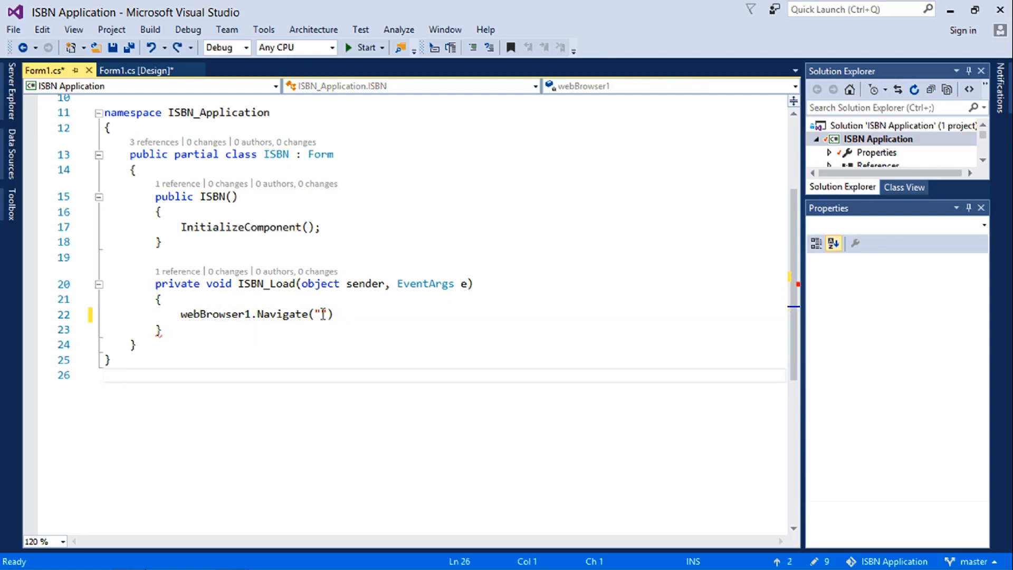
{"action": "left_click", "coordinate": [323, 314]}
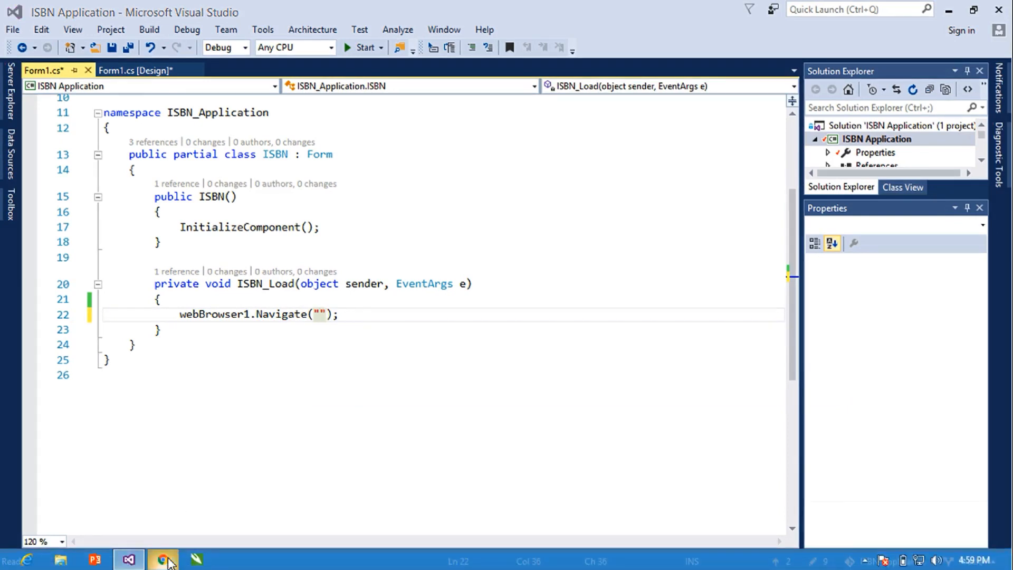
{"action": "left_click", "coordinate": [163, 559]}
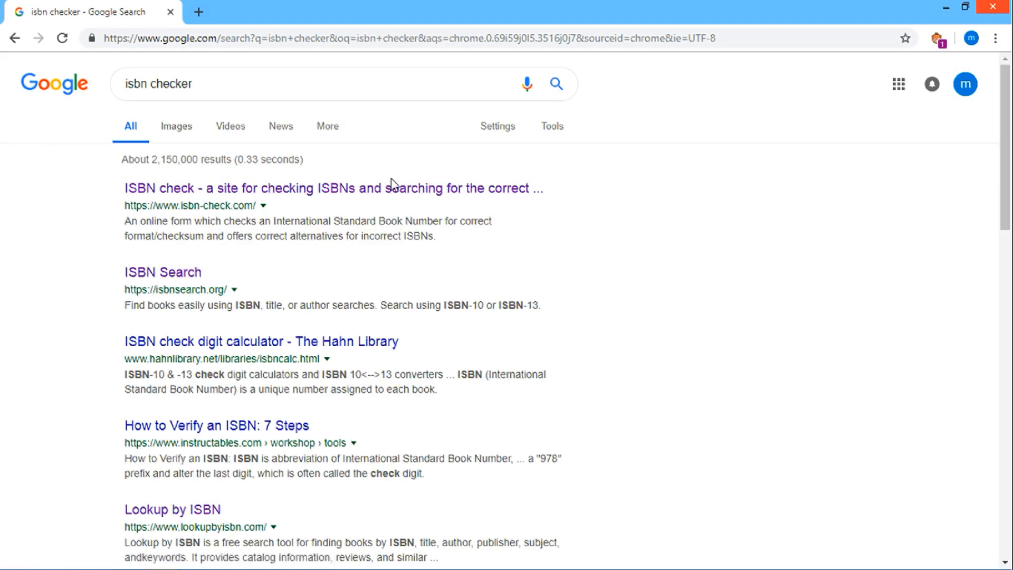
Open the Lookup by ISBN result from the 'isbn checker' search and select its URL.
{"action": "scroll", "scroll_direction": "down", "scroll_amount": 3}
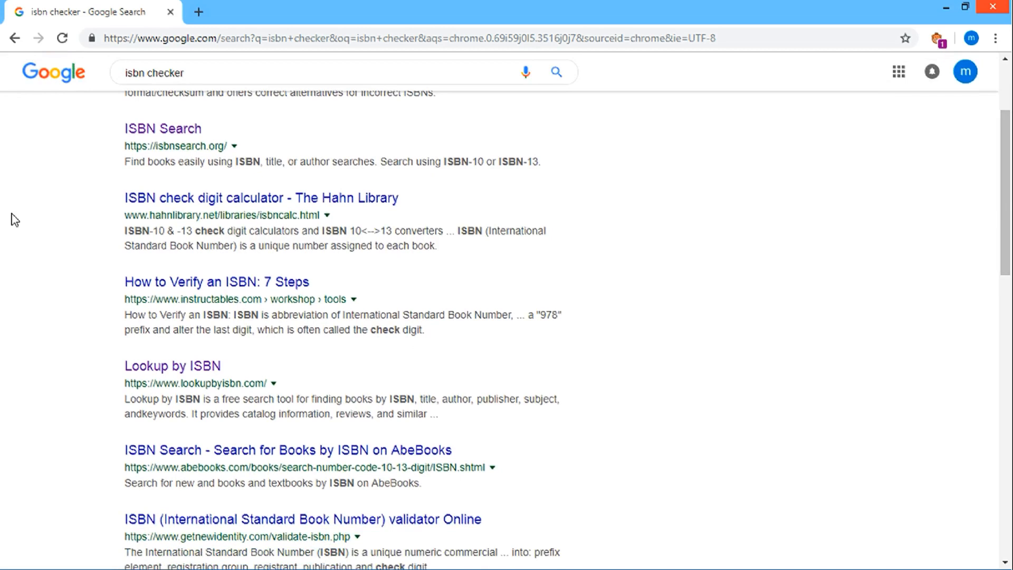
{"action": "mouse_move", "coordinate": [172, 366]}
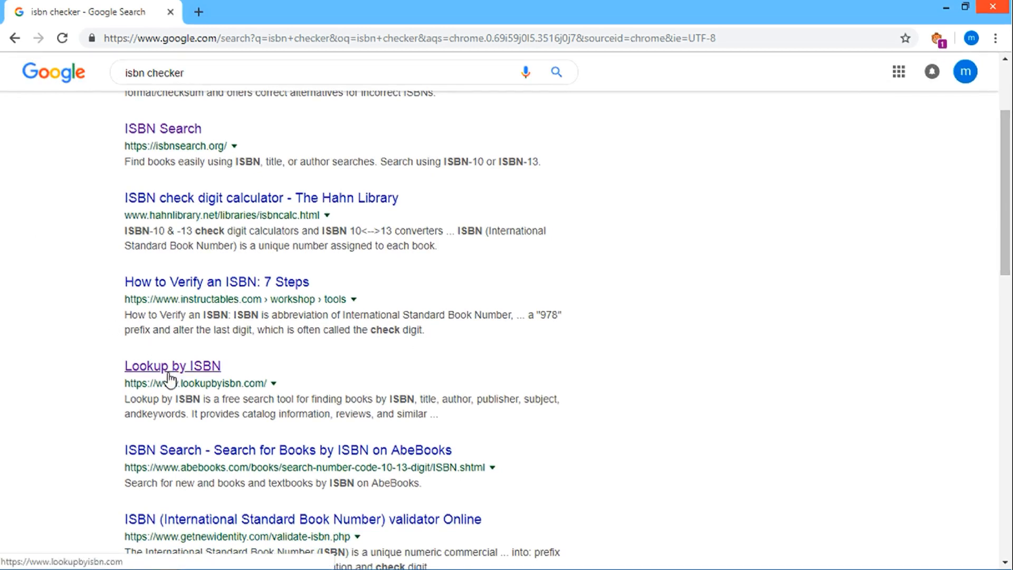
{"action": "left_click", "coordinate": [172, 366]}
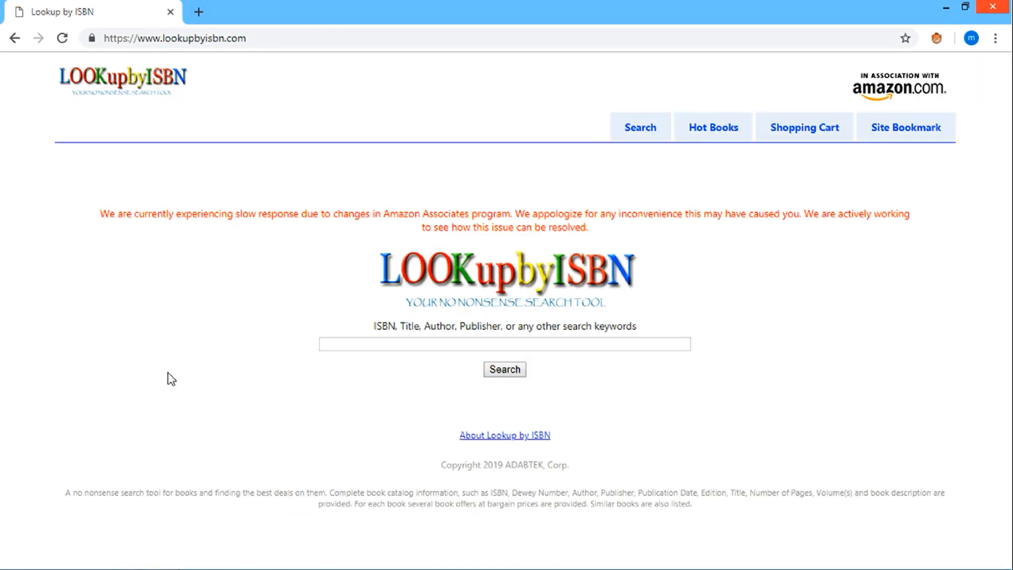
{"action": "mouse_move", "coordinate": [254, 44]}
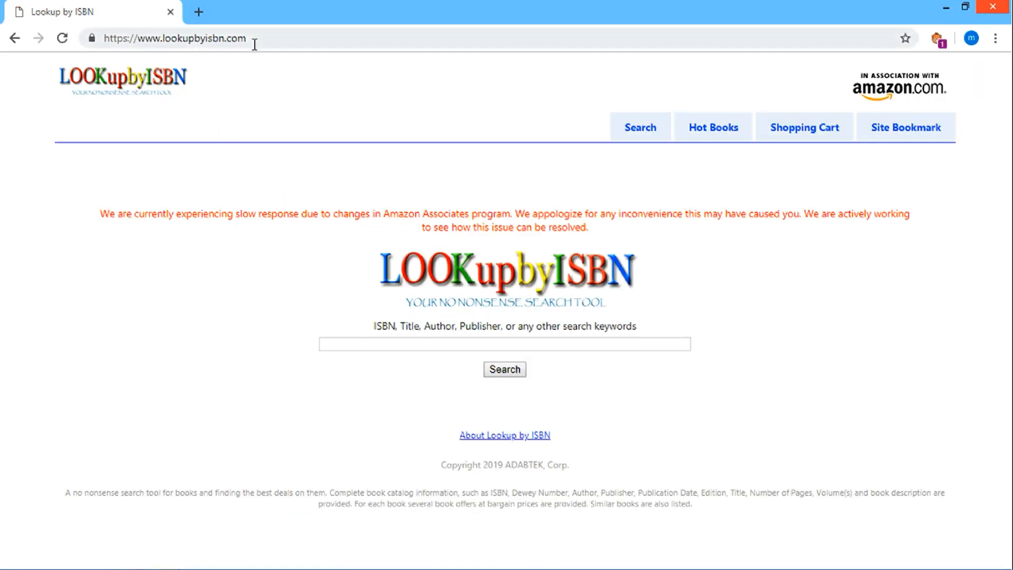
{"action": "left_click", "coordinate": [175, 38]}
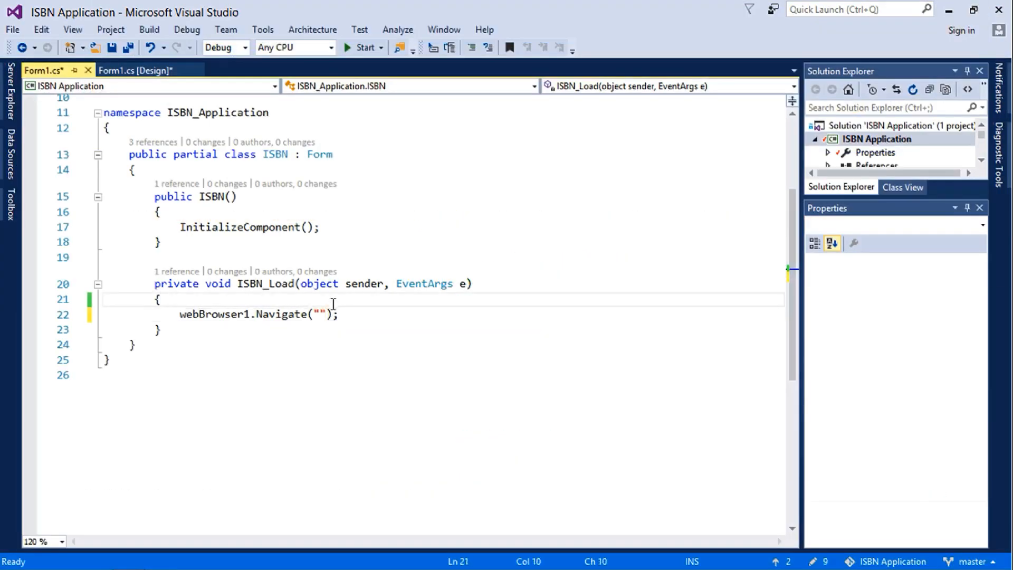
{"action": "type", "text": "string"}
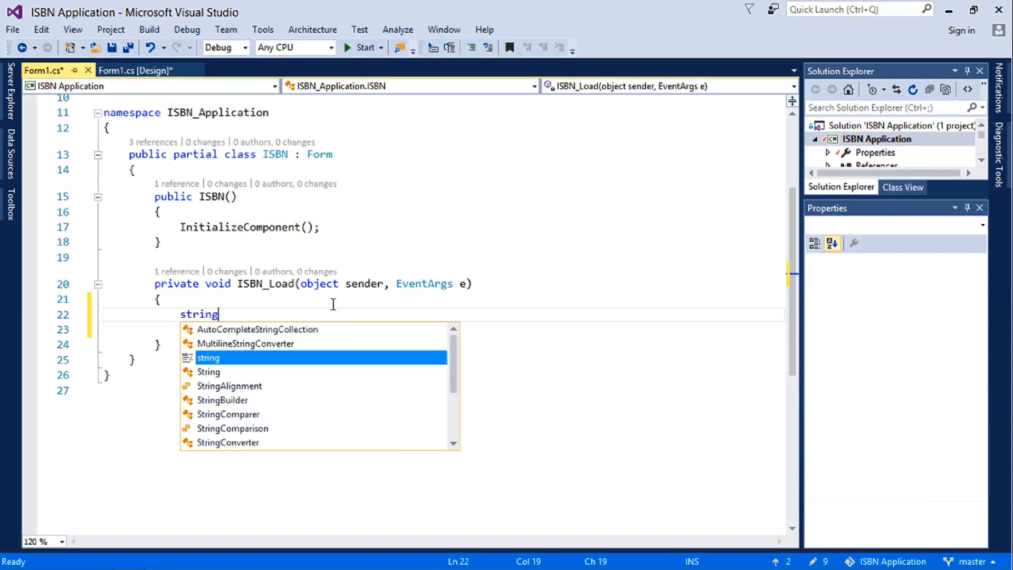
{"action": "type", "text": "ws"}
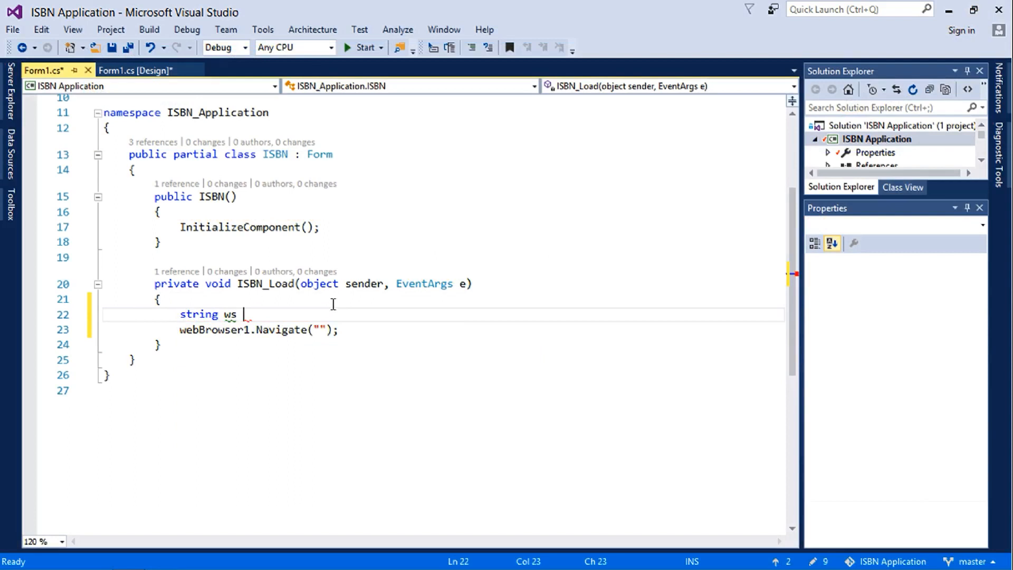
{"action": "type", "text": "="}
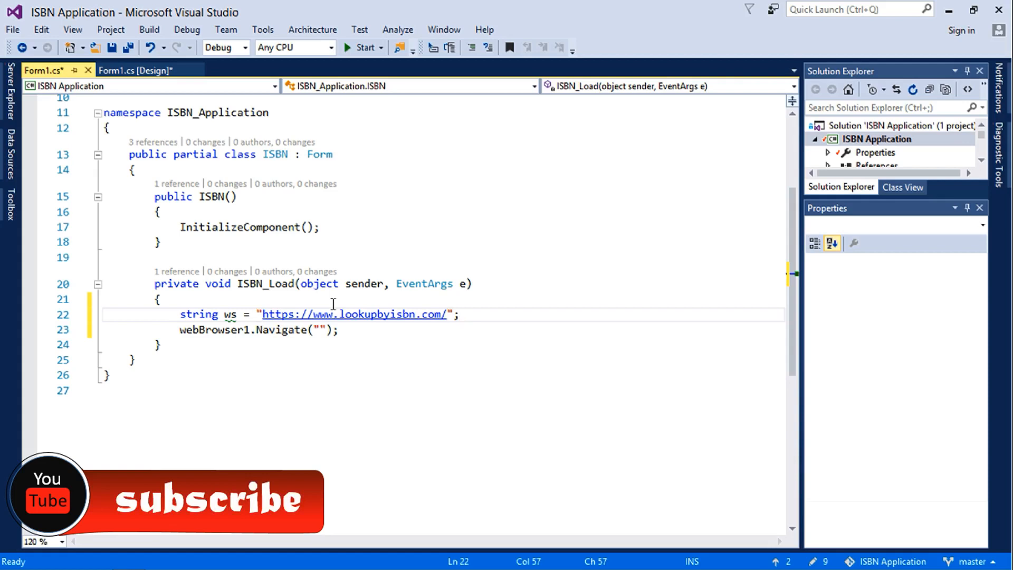
{"action": "left_click", "coordinate": [317, 330]}
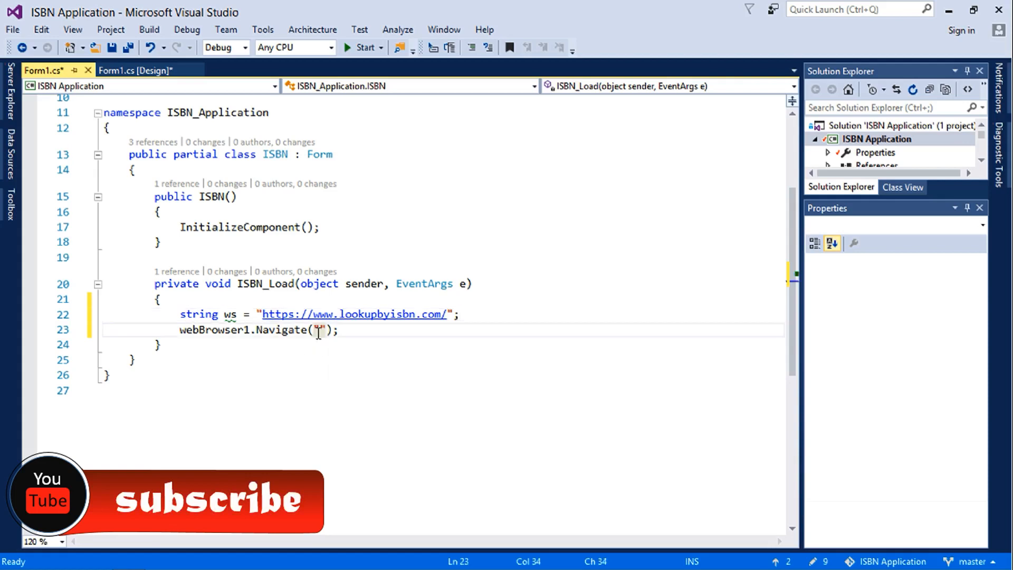
{"action": "type", "text": "w"}
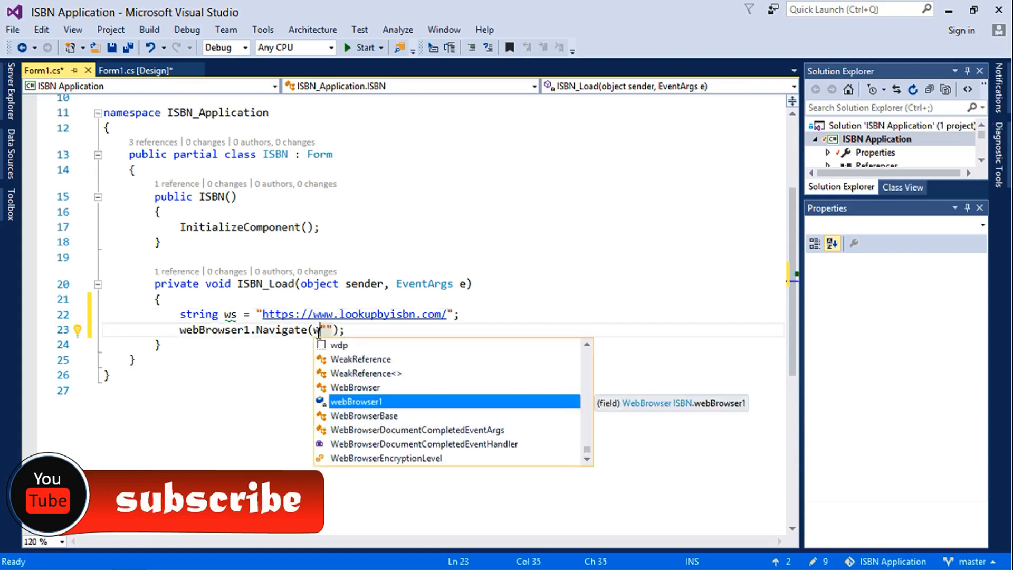
{"action": "type", "text": "s"}
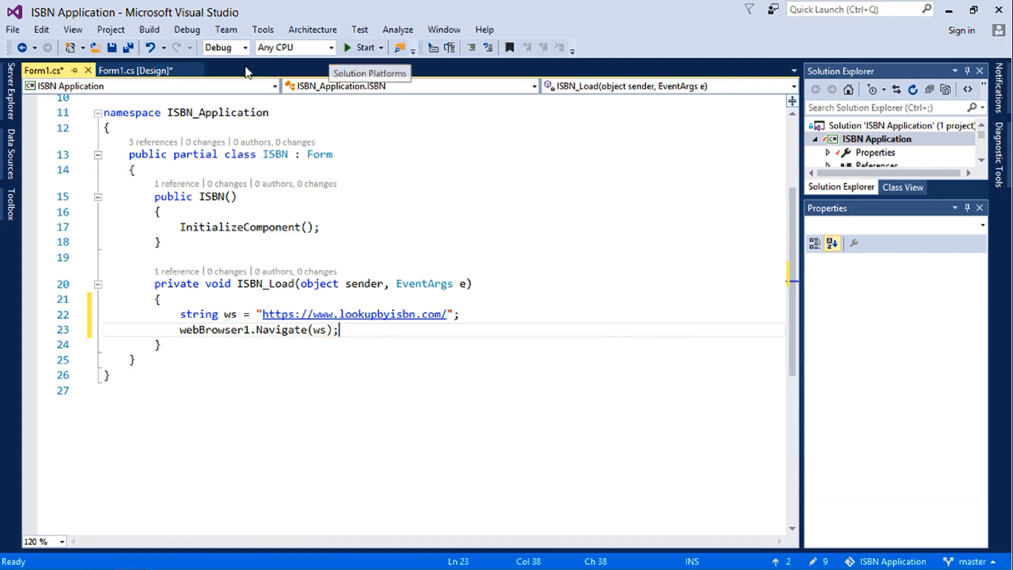
{"action": "left_click", "coordinate": [135, 70]}
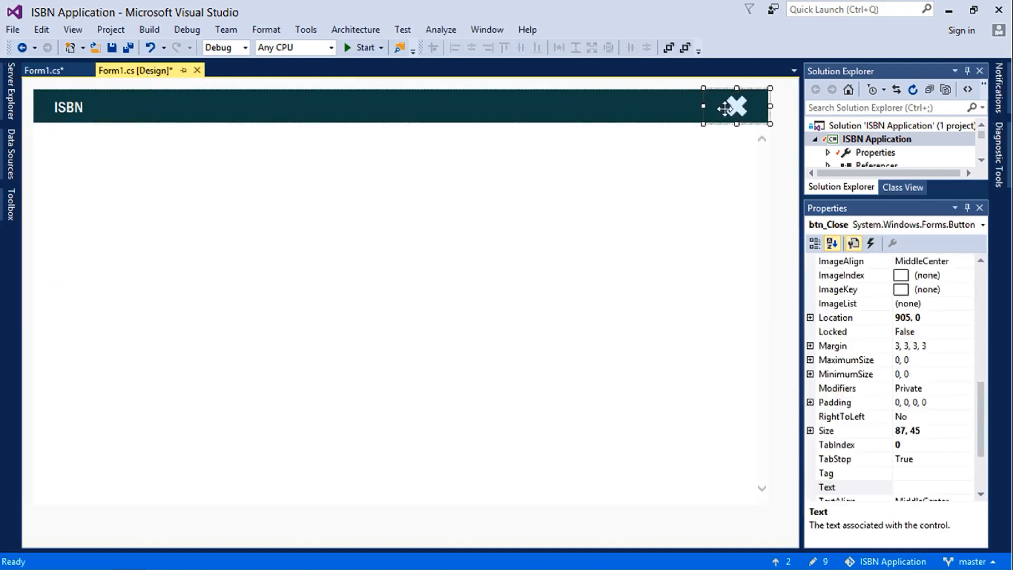
Make btn_Close_Click call Application.Exit() and start building the ISBN Application.
{"action": "double_click", "coordinate": [734, 106]}
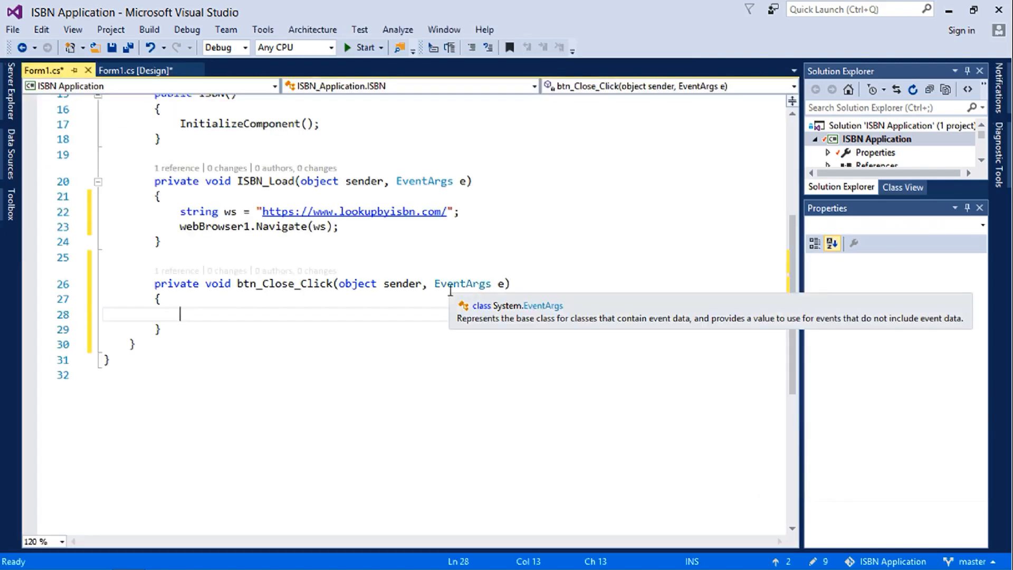
{"action": "type", "text": "app"}
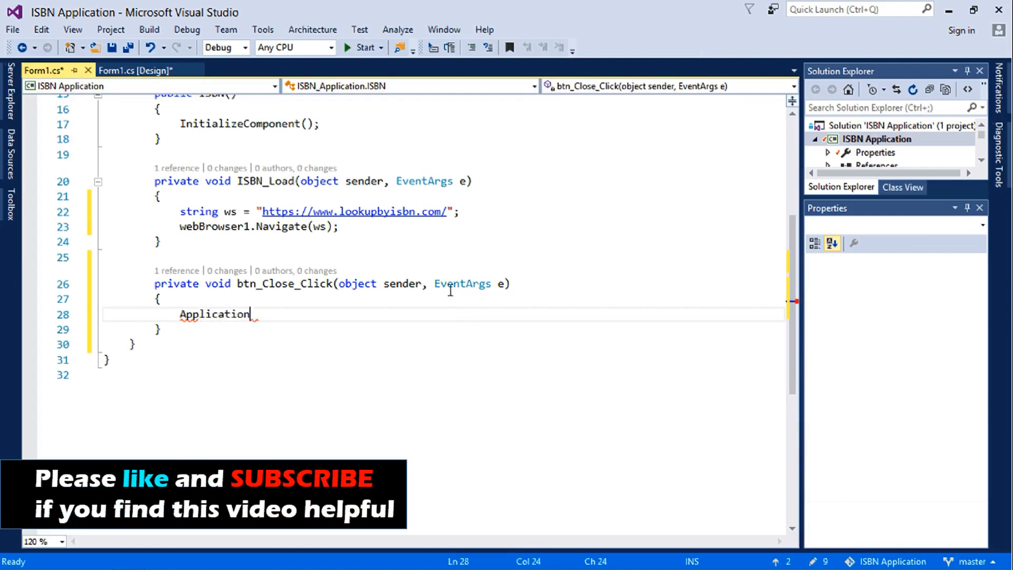
{"action": "type", "text": ".ex"}
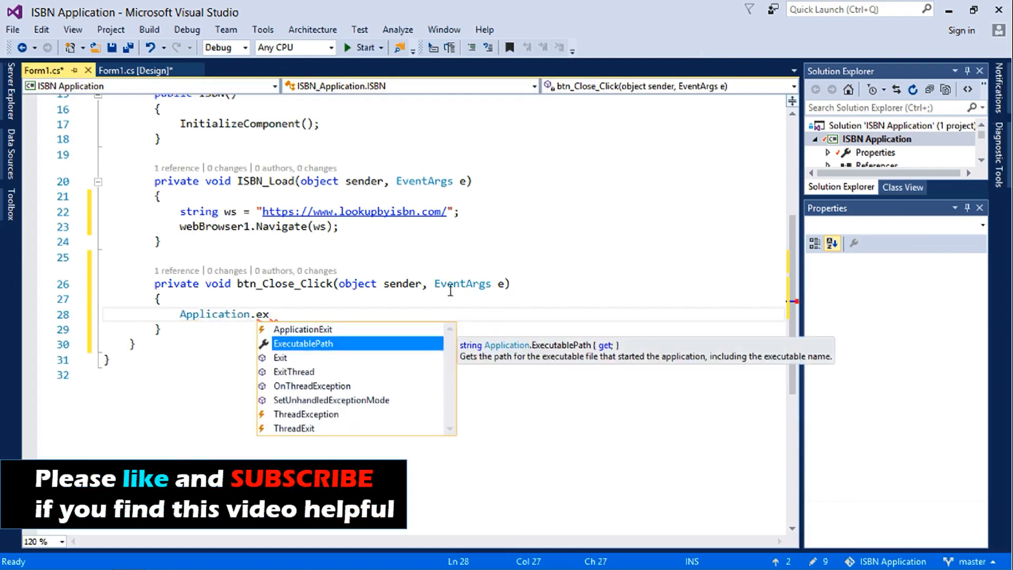
{"action": "type", "text": "it();"}
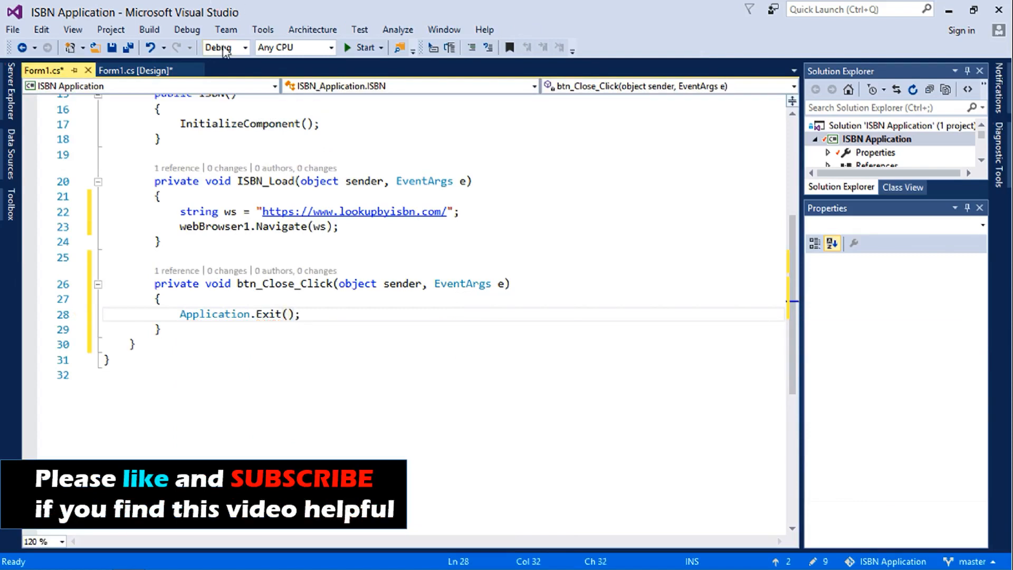
{"action": "left_click", "coordinate": [363, 47]}
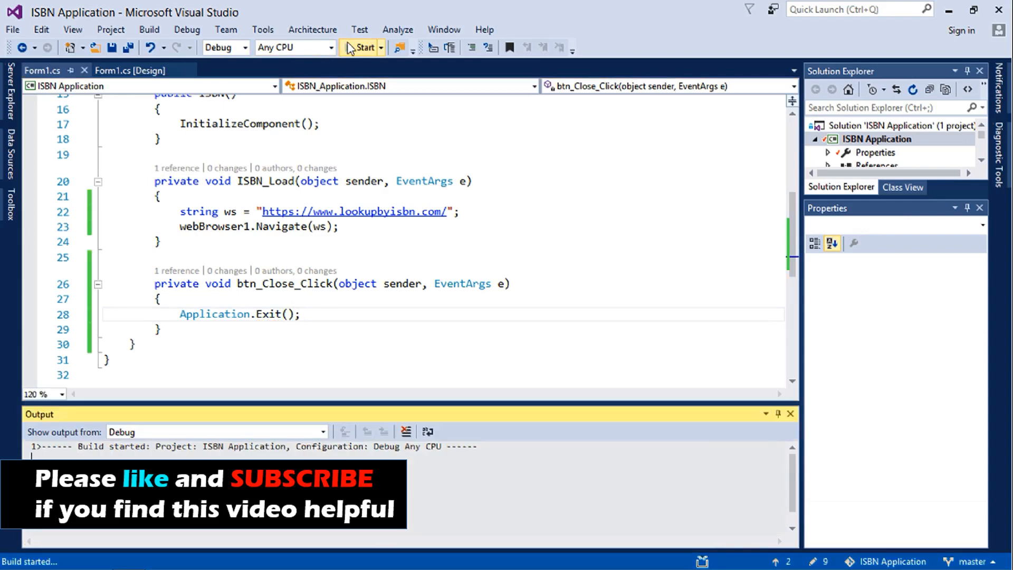
Test-run the app showing LOOKupbyISBN, exit through its X, then start it again.
{"action": "left_click", "coordinate": [362, 47]}
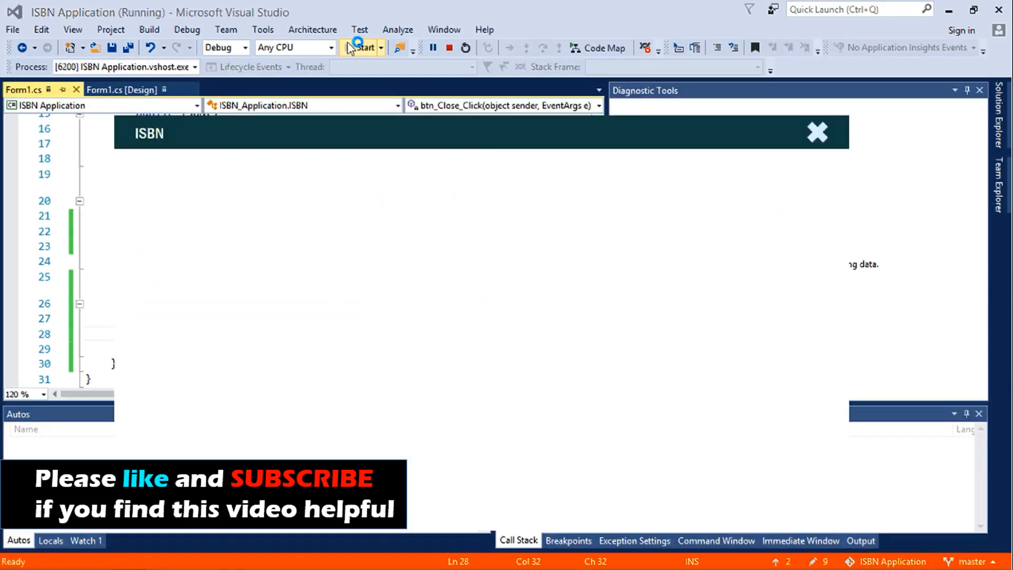
{"action": "left_click", "coordinate": [362, 47]}
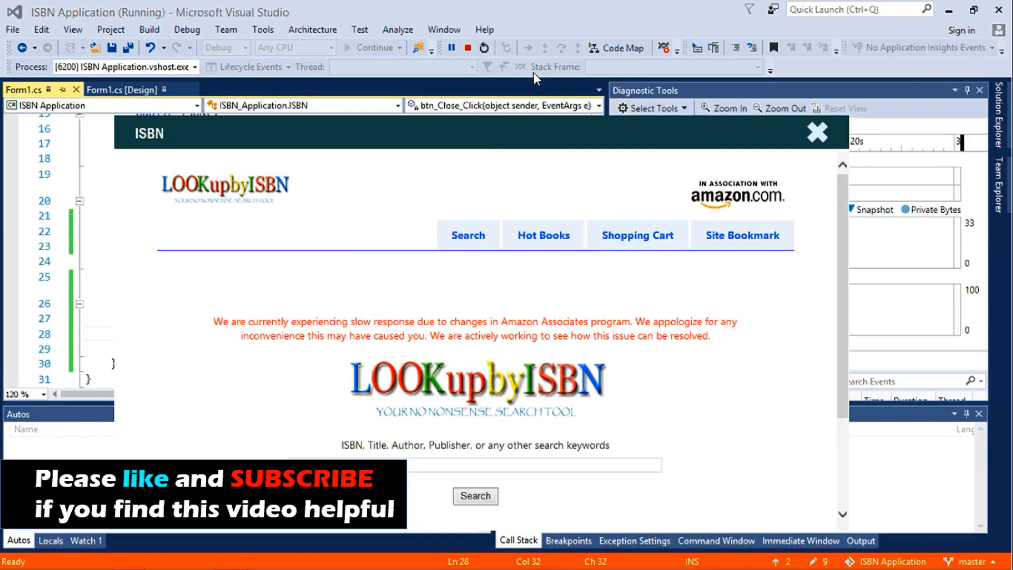
{"action": "mouse_move", "coordinate": [817, 132]}
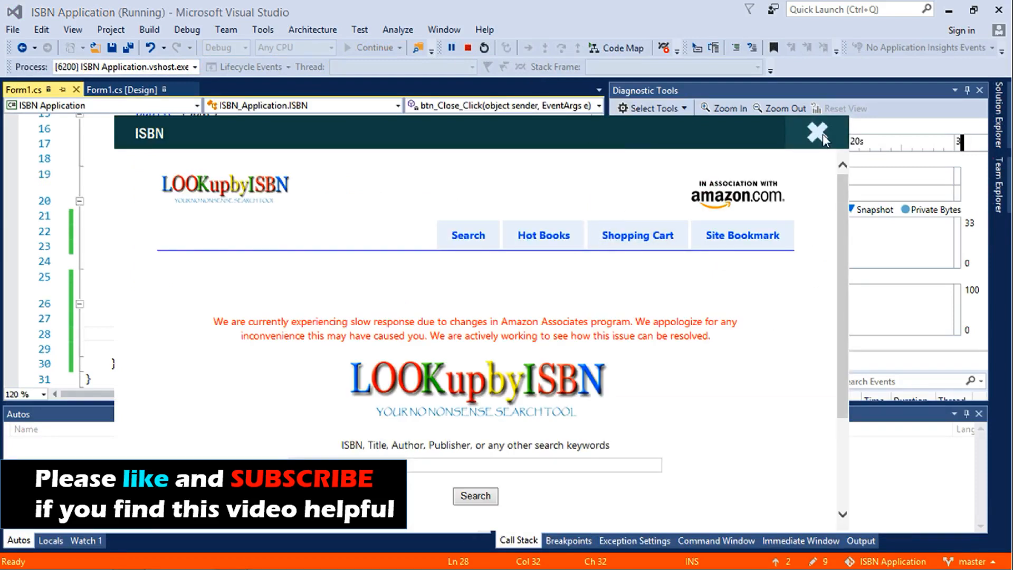
{"action": "left_click", "coordinate": [823, 132]}
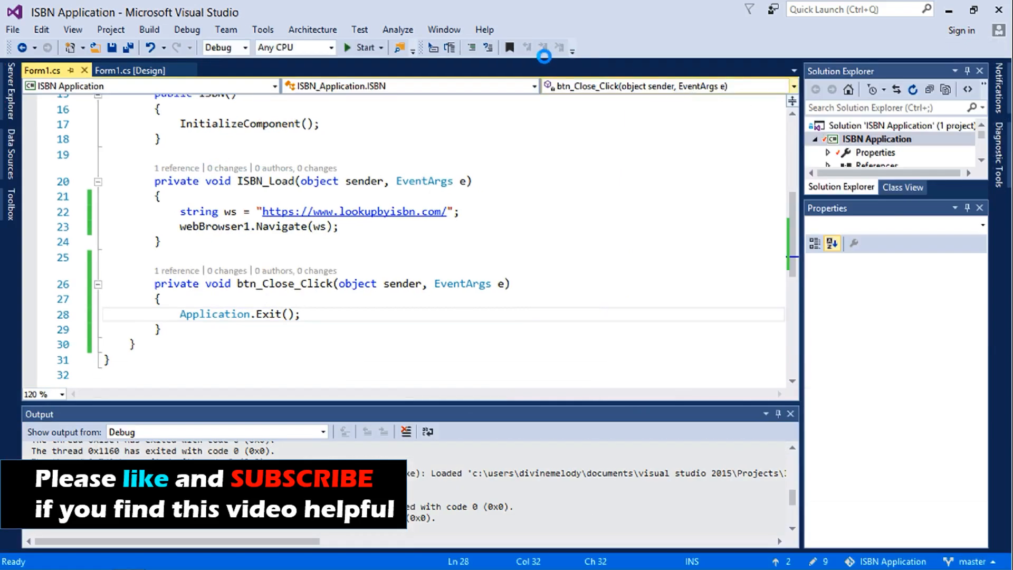
{"action": "left_click", "coordinate": [364, 46]}
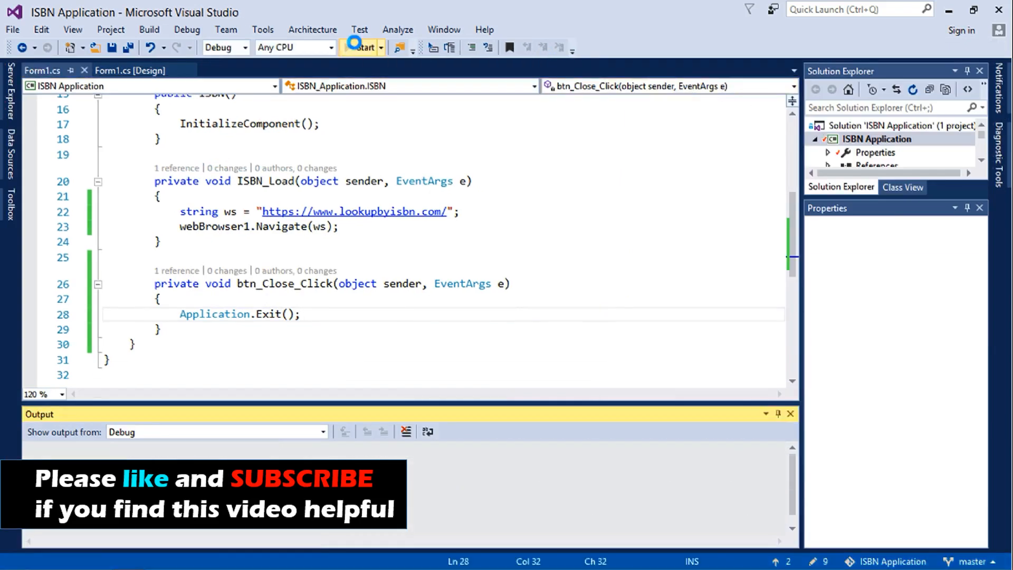
{"action": "left_click", "coordinate": [362, 47]}
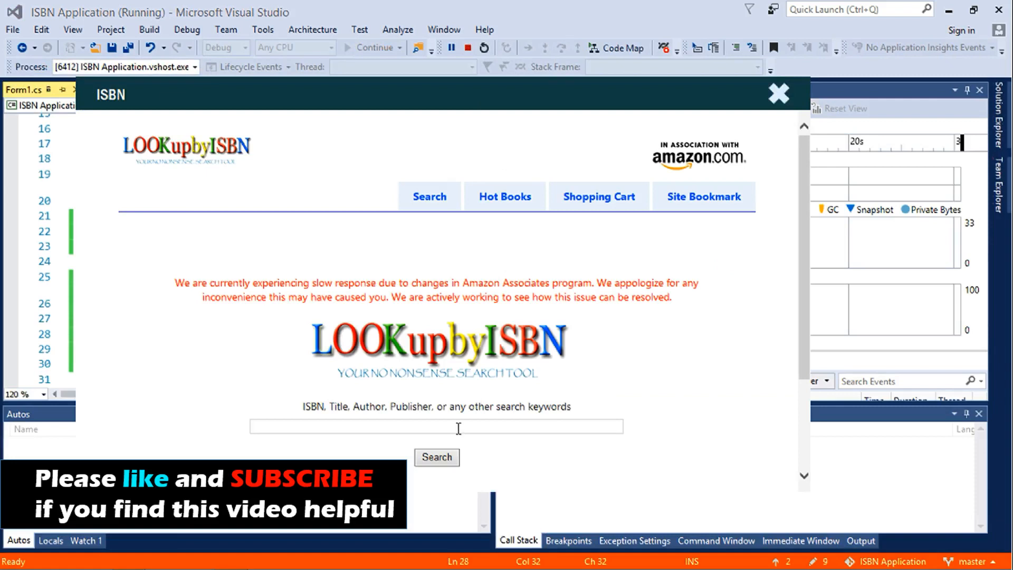
{"action": "type", "text": "98"}
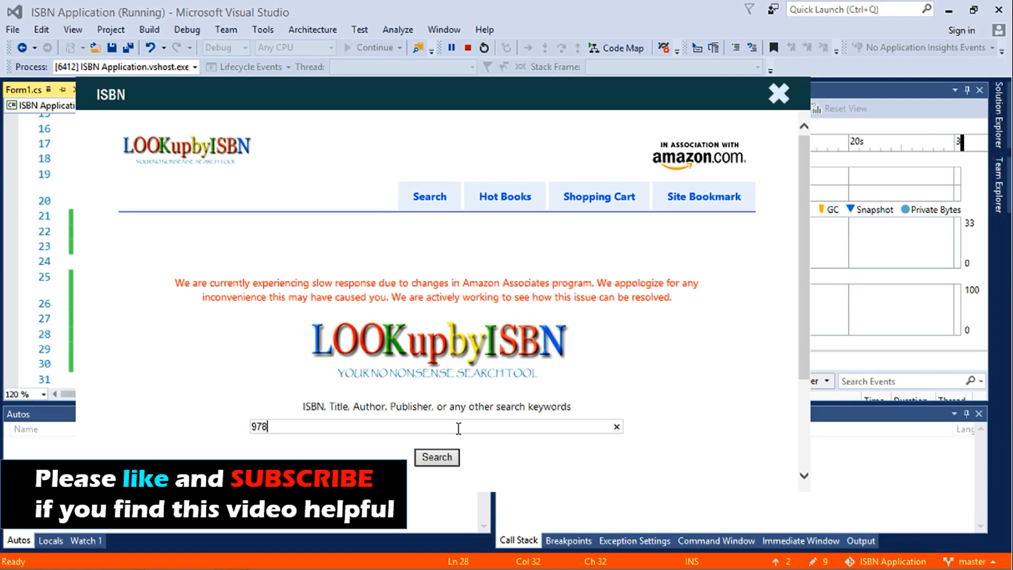
{"action": "type", "text": "19"}
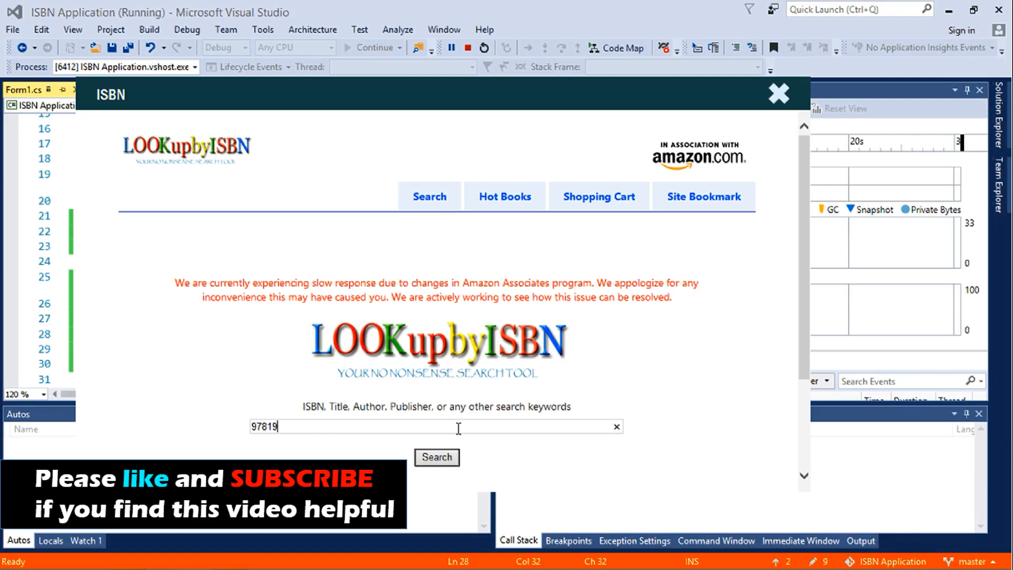
{"action": "type", "text": "42709"}
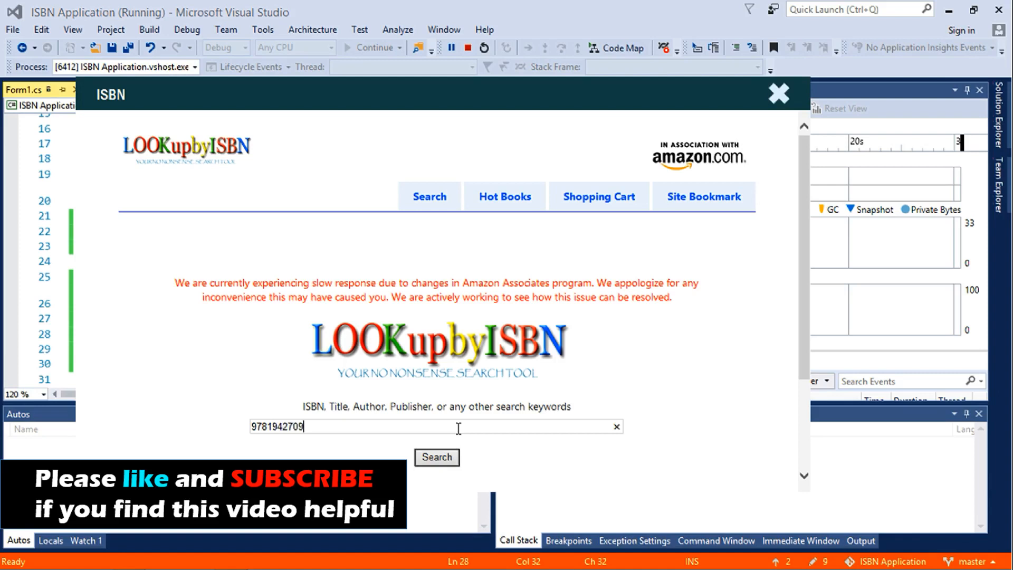
{"action": "type", "text": "237"}
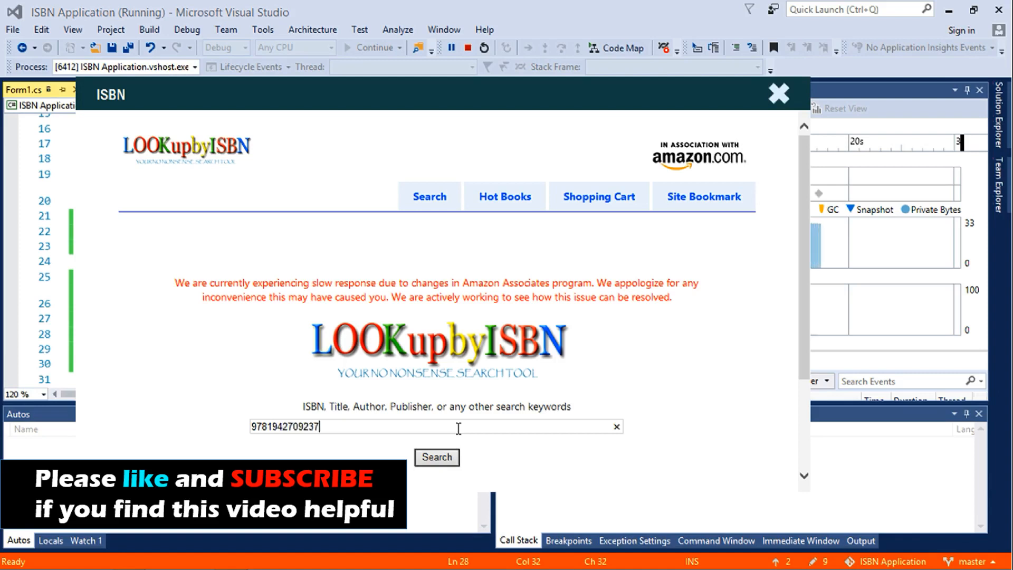
{"action": "left_click", "coordinate": [436, 457]}
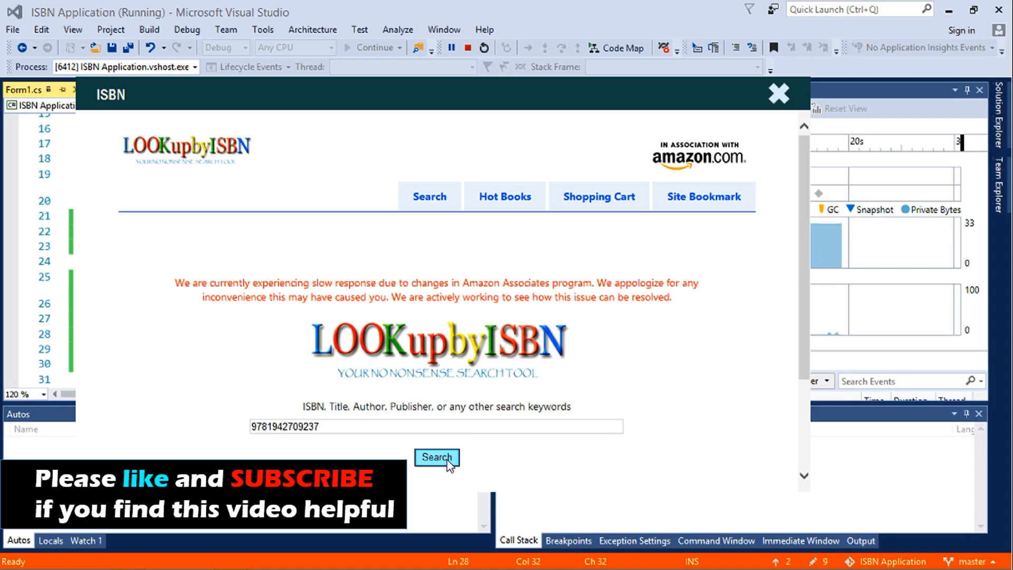
{"action": "left_click", "coordinate": [436, 457]}
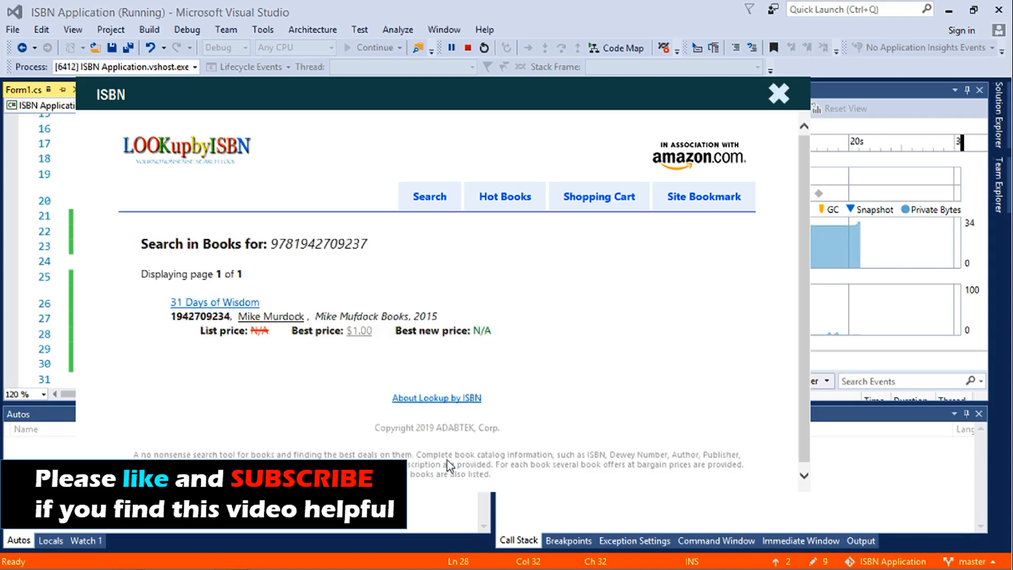